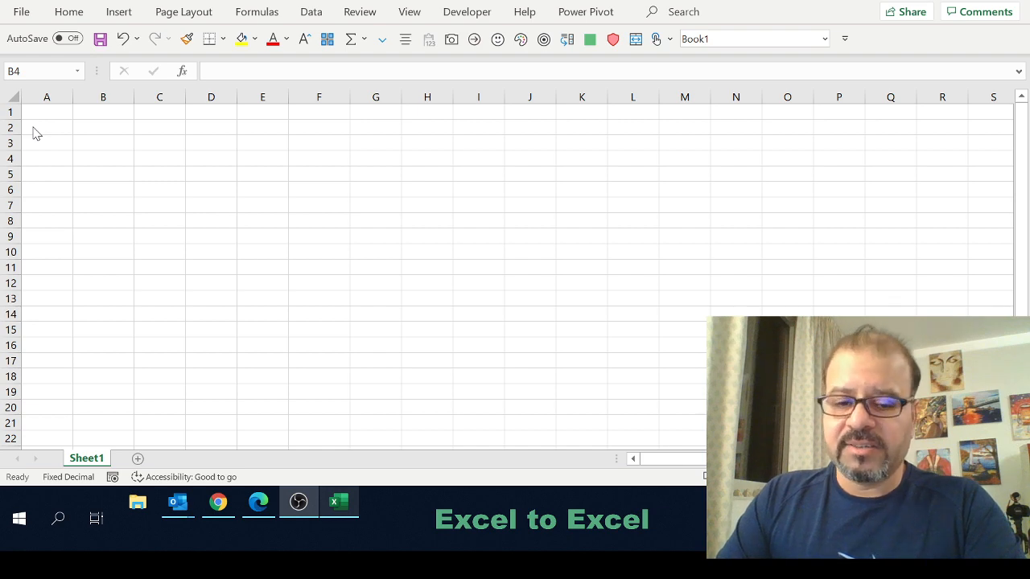
# Enter the 'Action Item No.' heading in B2 with items numbered 1 to 15 below.
pyautogui.click(103, 158)
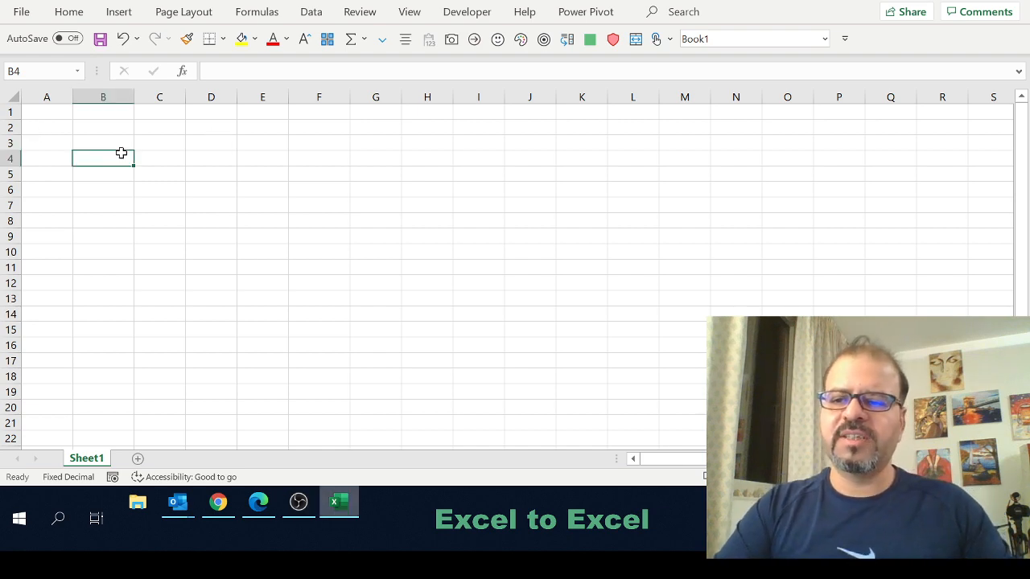
pyautogui.write('Action Ite')
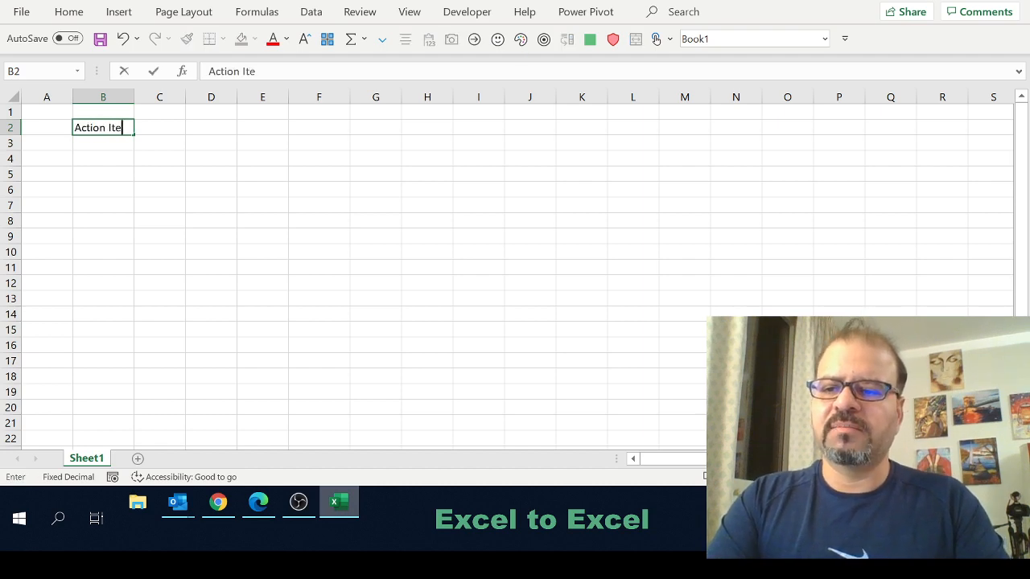
pyautogui.write('m £')
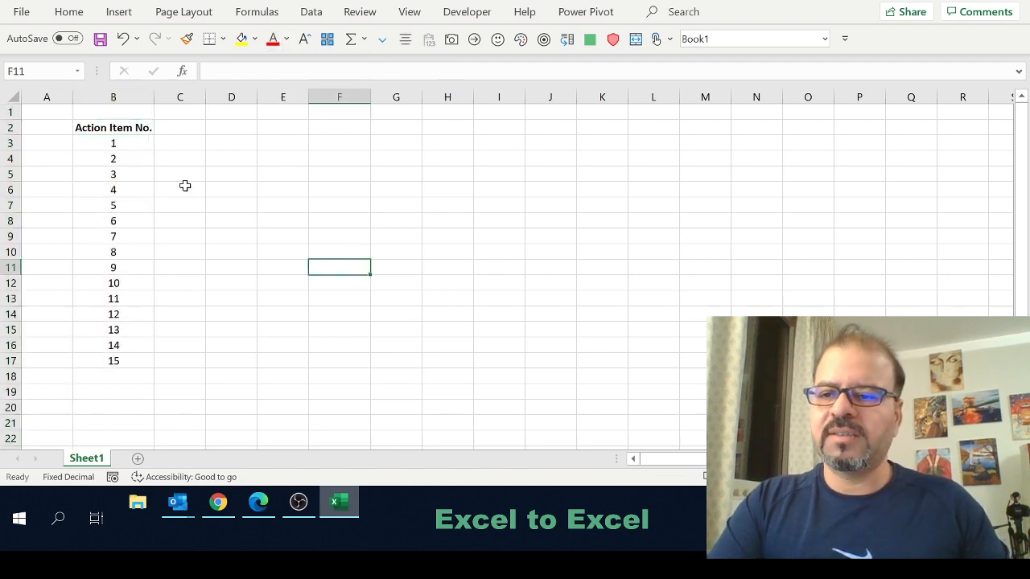
pyautogui.click(232, 127)
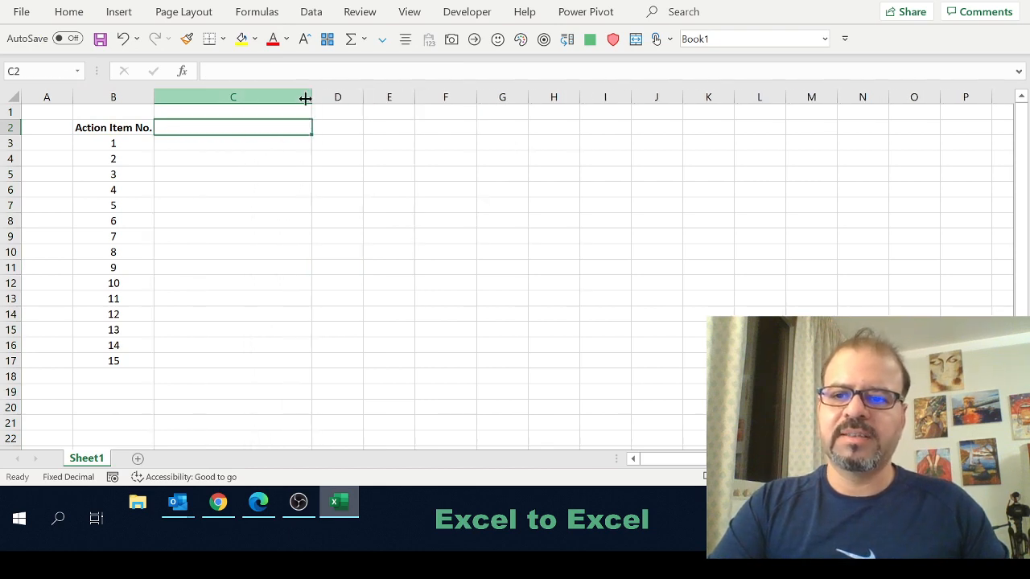
# Type 'Description' in C2, make it bold and centred, and widen column C.
pyautogui.write('Description')
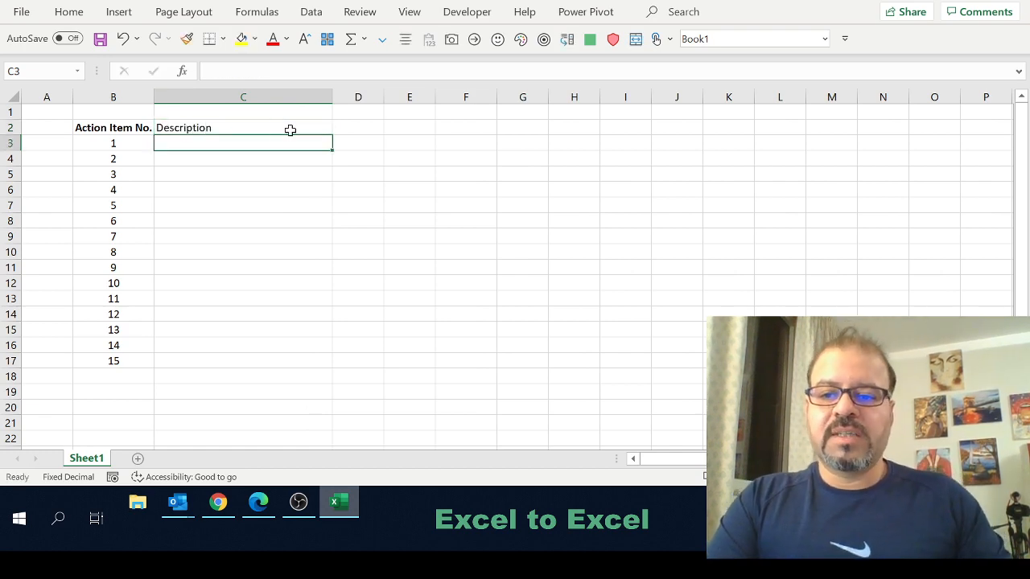
pyautogui.click(242, 127)
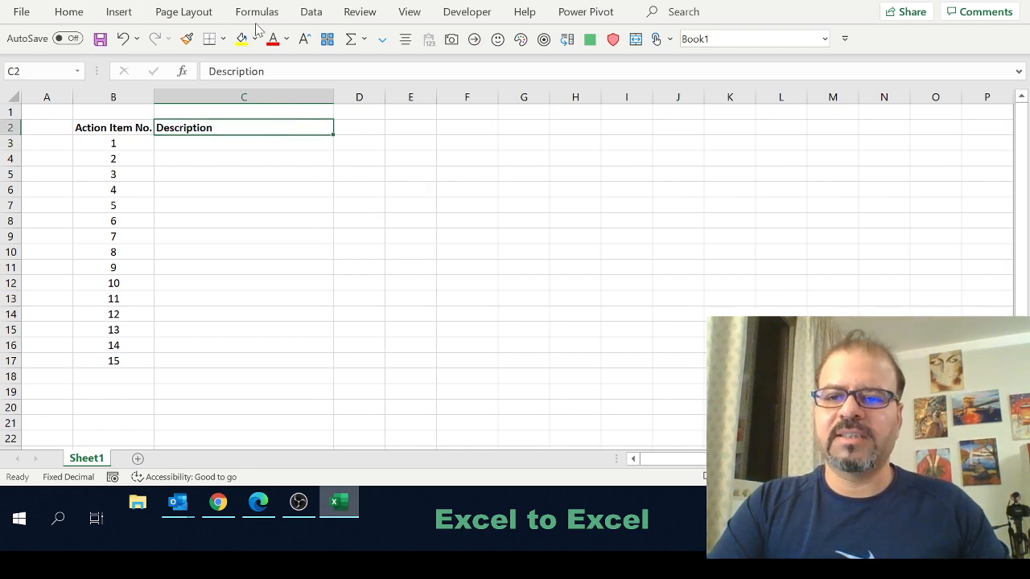
pyautogui.write('Acti')
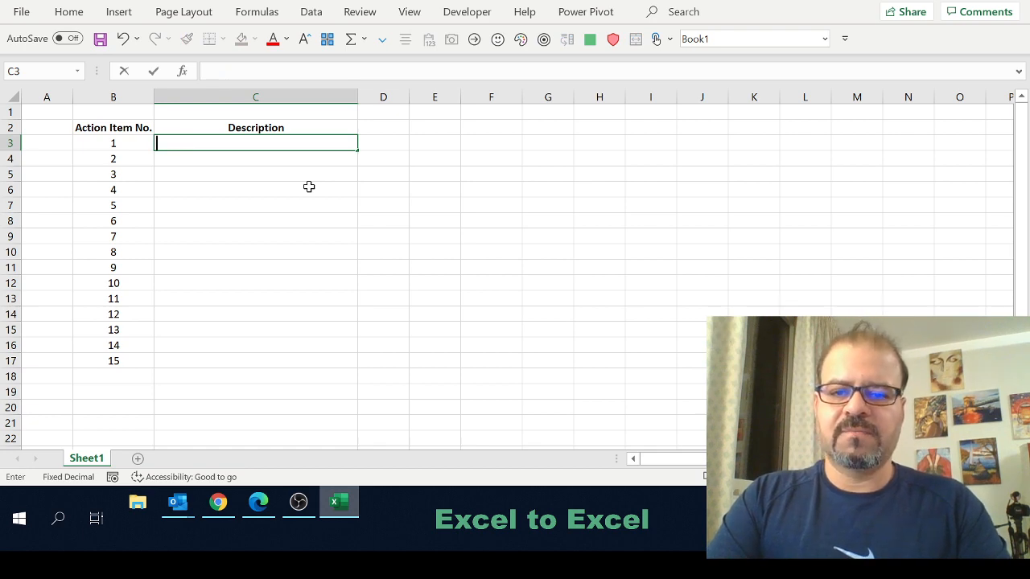
# Enter tasks 'Development of Student Fee…', 'Setup week…' and 'Montly Financial closing activities'.
pyautogui.write('Development of Student SW')
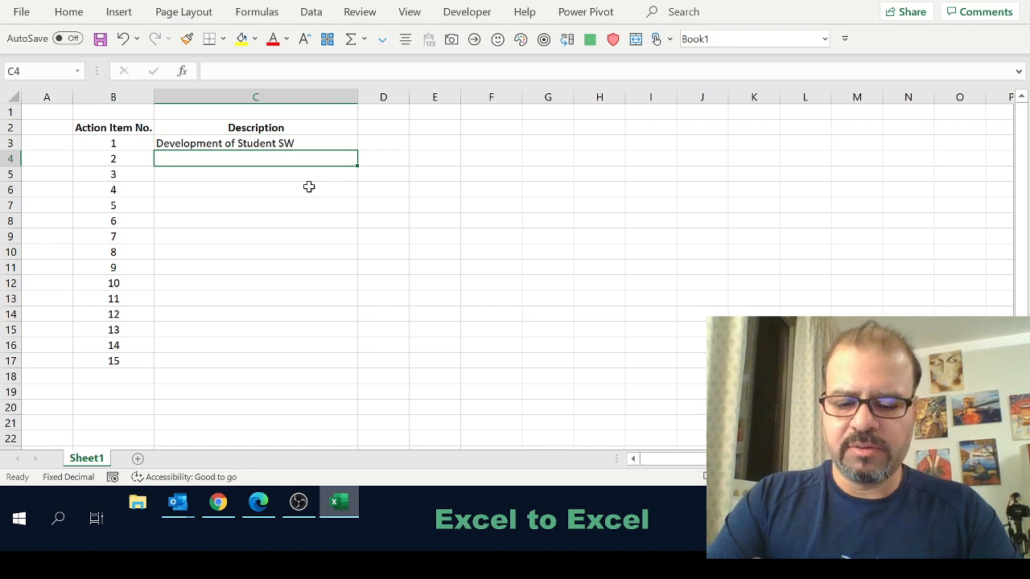
pyautogui.write('Development of Student Fee system')
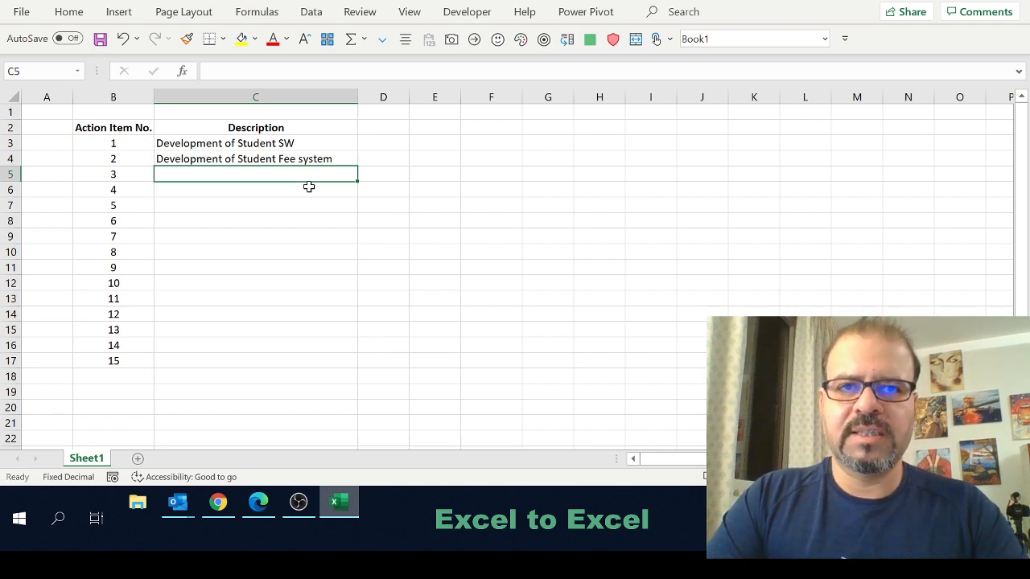
pyautogui.write('Setup weekend plan for')
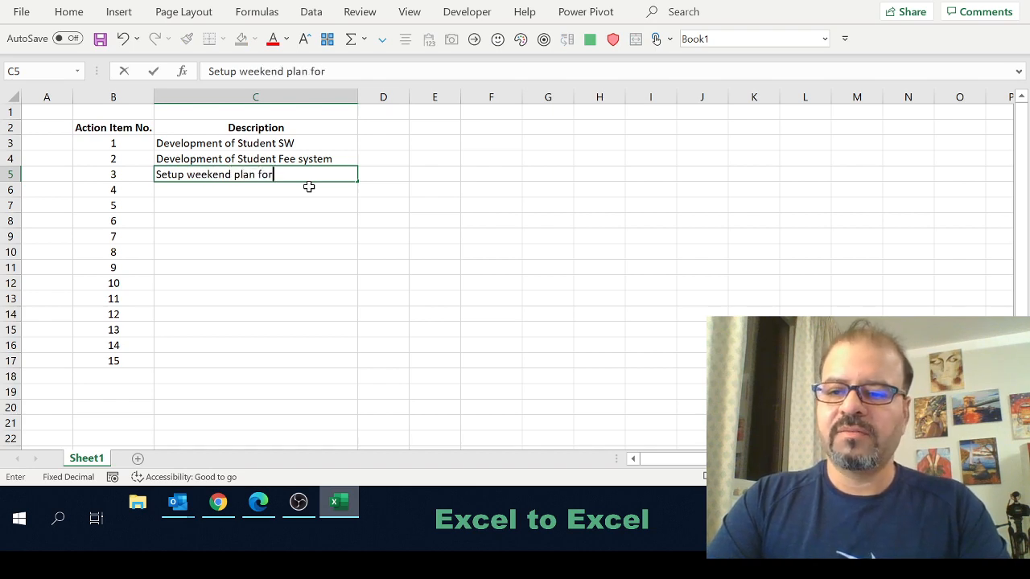
pyautogui.press('enter')
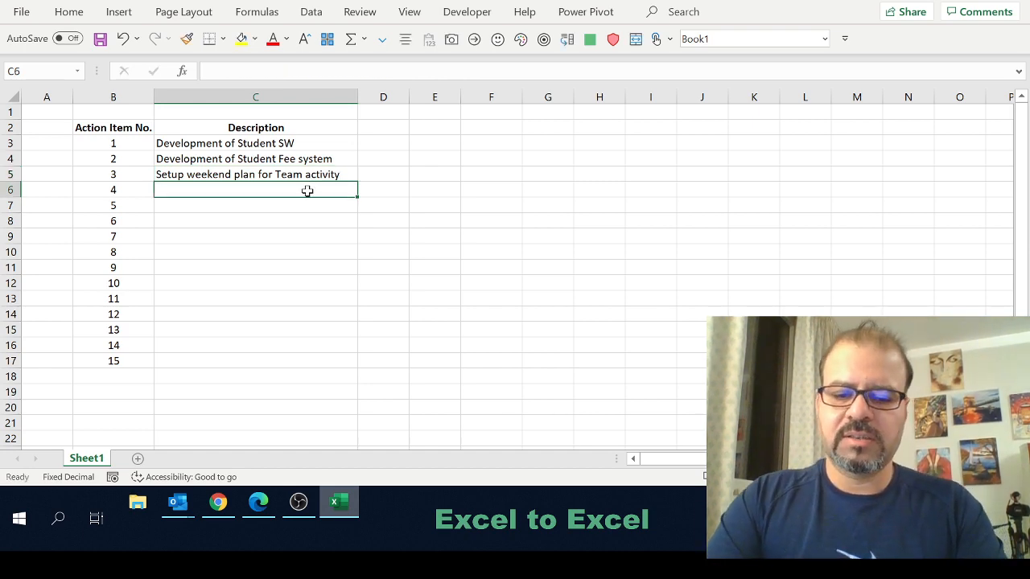
pyautogui.write('Montly Fin')
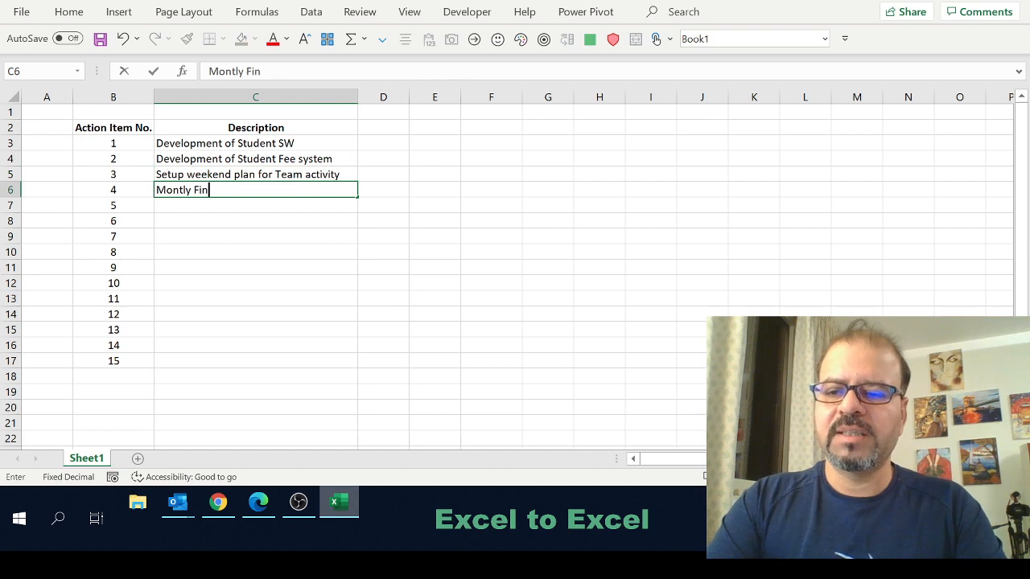
pyautogui.write('anc')
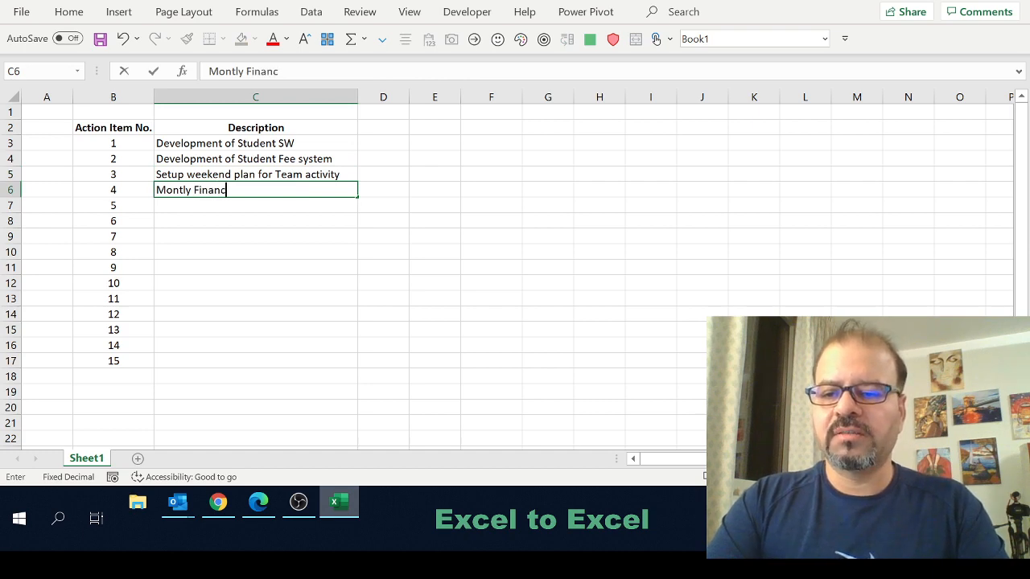
pyautogui.write('ial closing activiti')
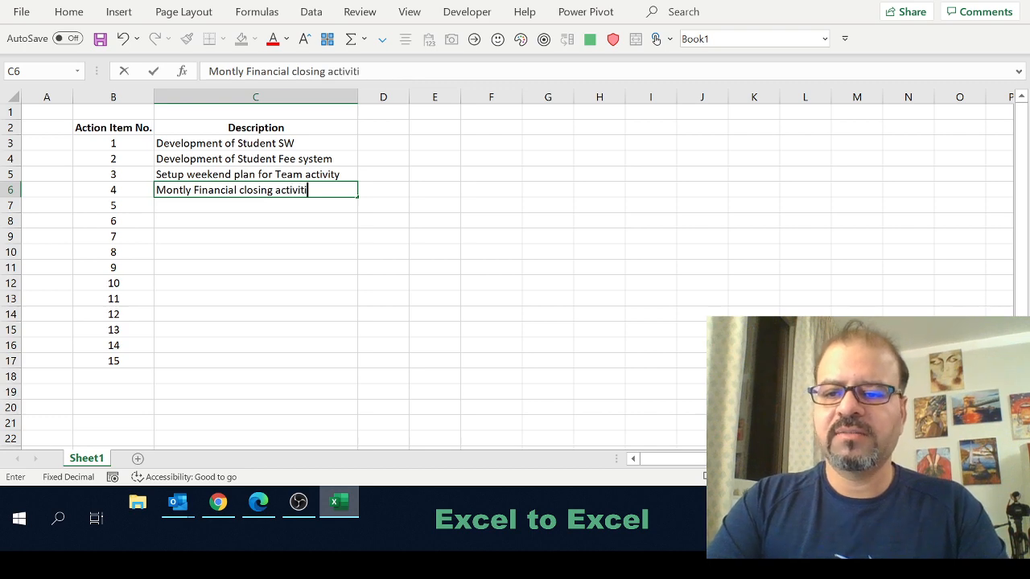
pyautogui.press('enter')
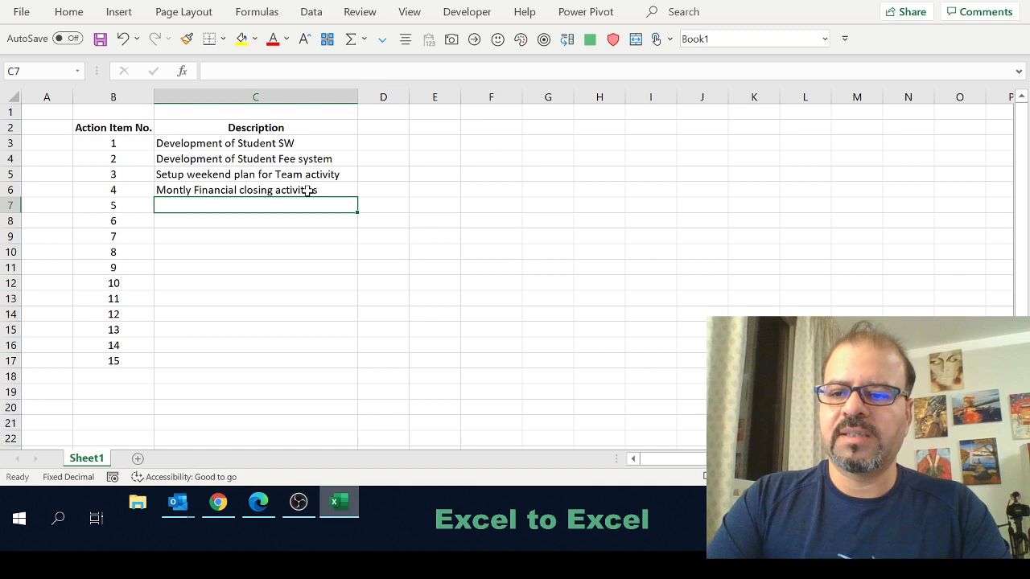
# Add the Travel planning, Start of Travel and John tasks, then 'Action …' placeholders.
pyautogui.write('Travel plann')
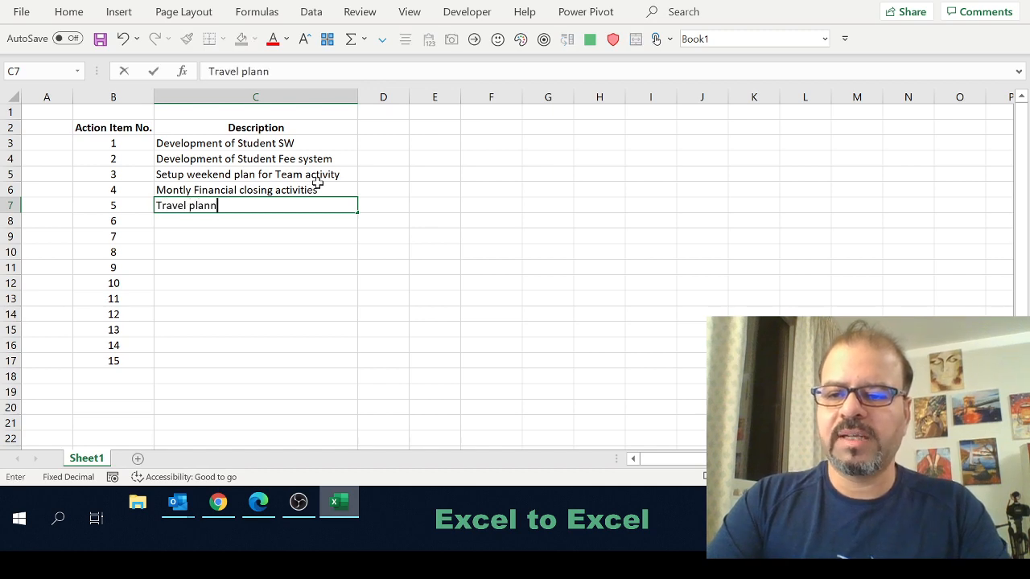
pyautogui.press('enter')
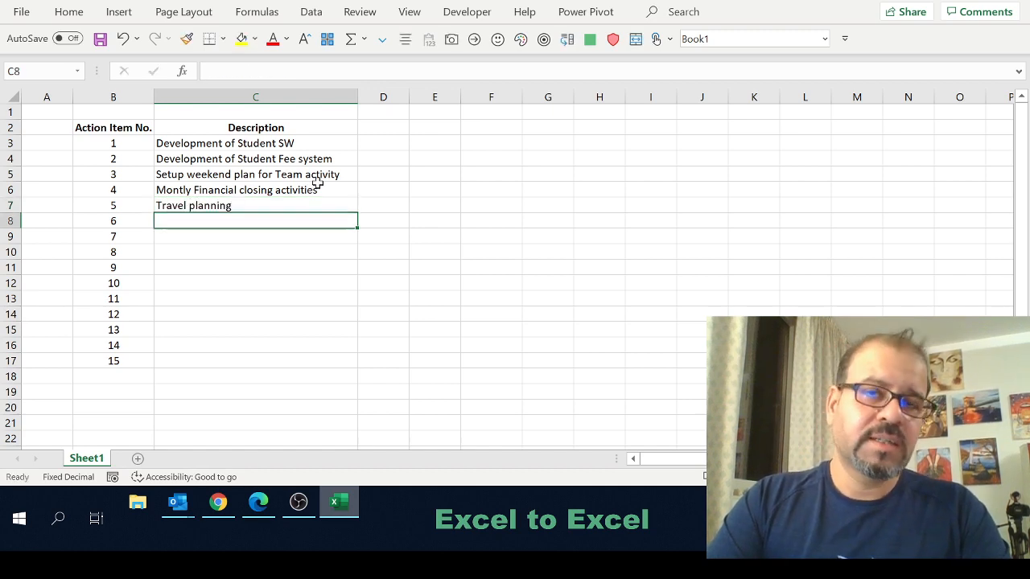
pyautogui.write('Start of Travel')
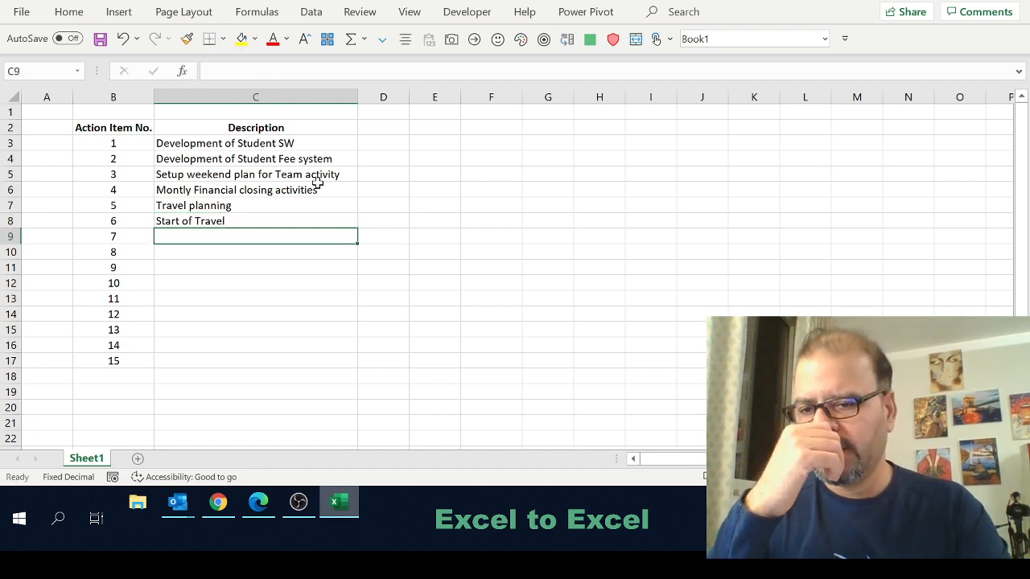
pyautogui.write('John to complete publishing')
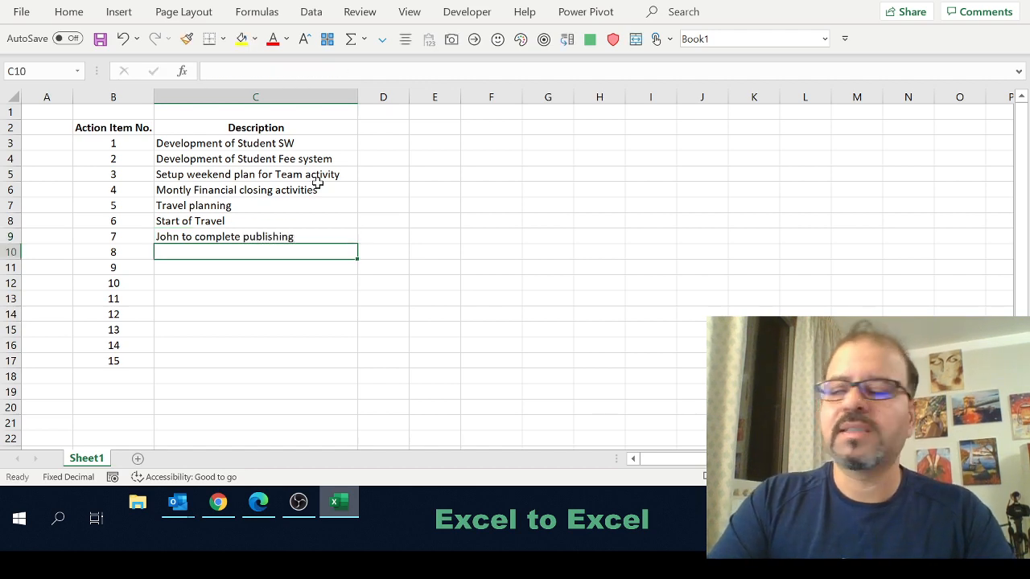
pyautogui.write('Action ...')
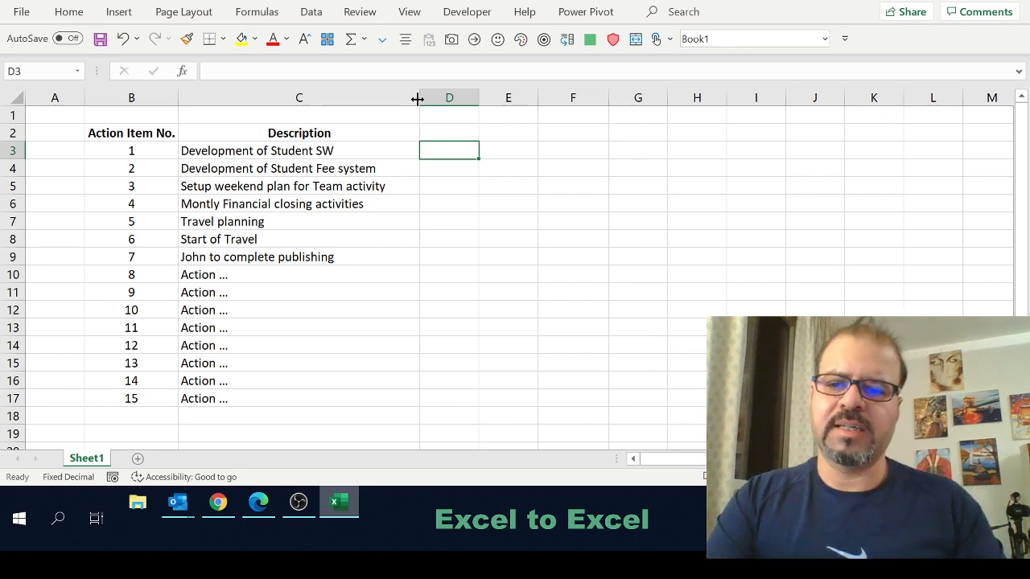
# Add the 'Action Owner' heading in D2, owners like Palm and Ali, and NA for items 8–15.
pyautogui.write('Action Owner')
pyautogui.write('Shurti')
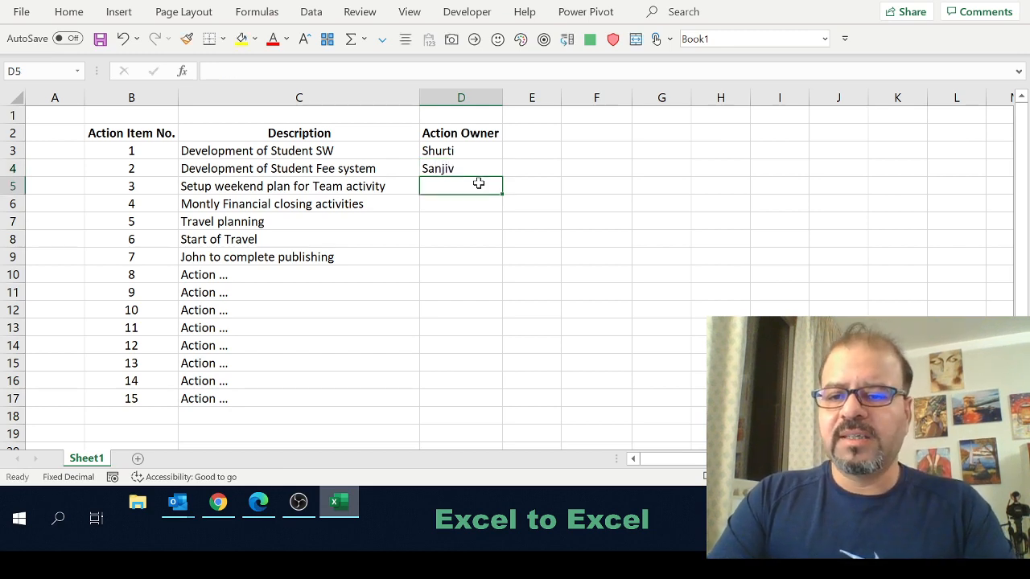
pyautogui.write('Palm')
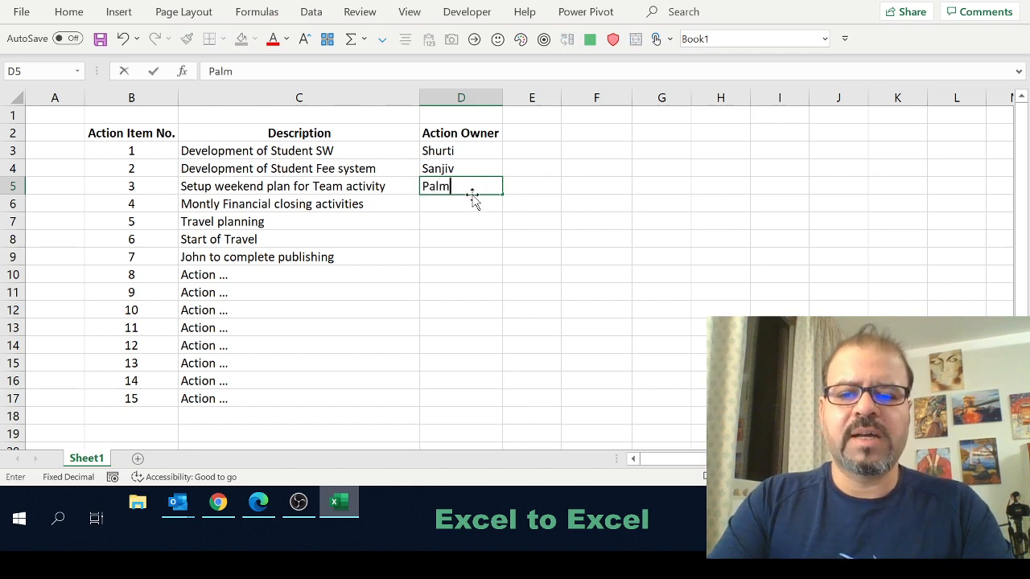
pyautogui.press('enter')
pyautogui.write('Ali')
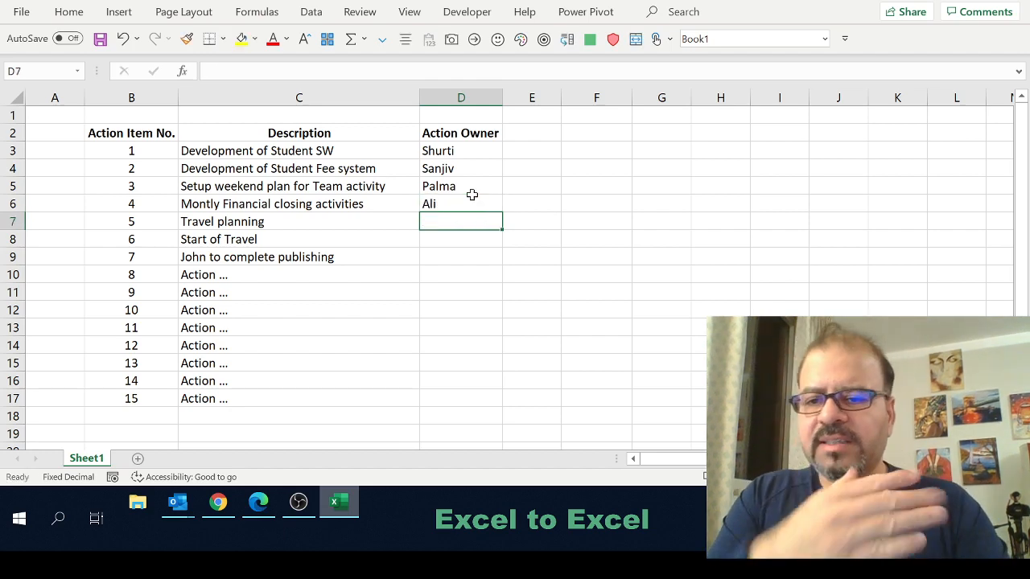
pyautogui.write('Pl')
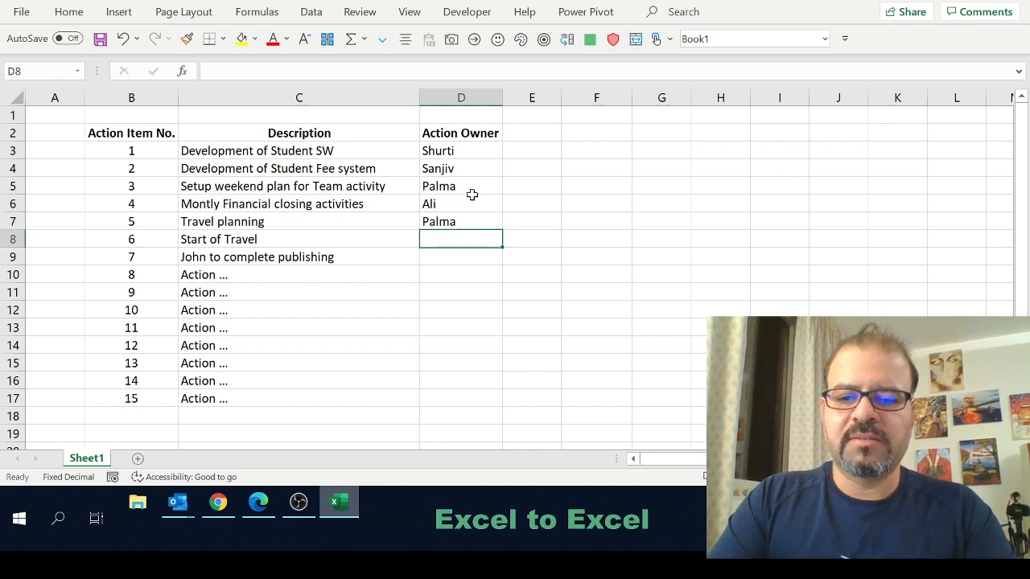
pyautogui.write('Ali')
pyautogui.click(461, 257)
pyautogui.write('John')
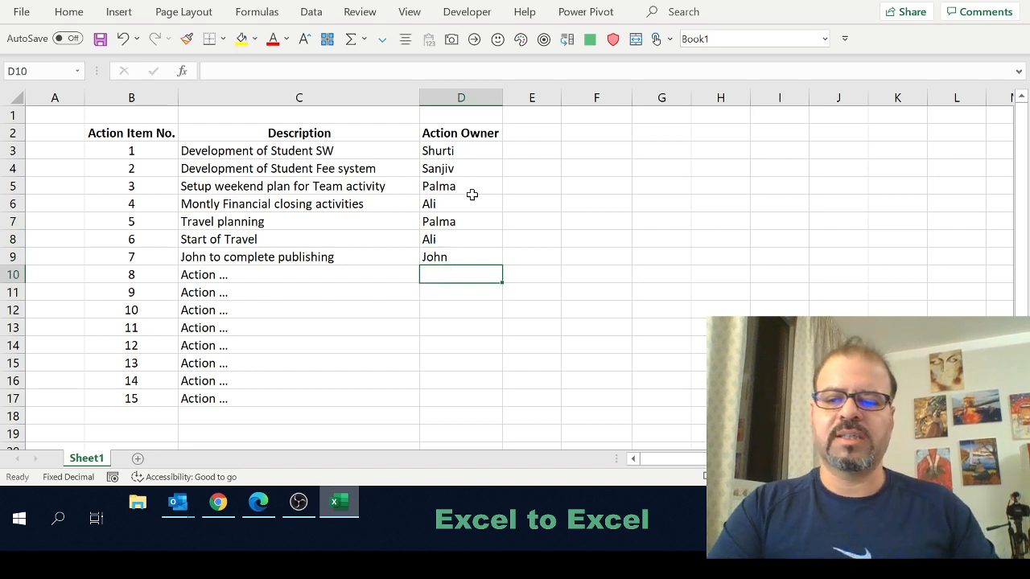
pyautogui.moveTo(461, 274); pyautogui.dragTo(461, 310)
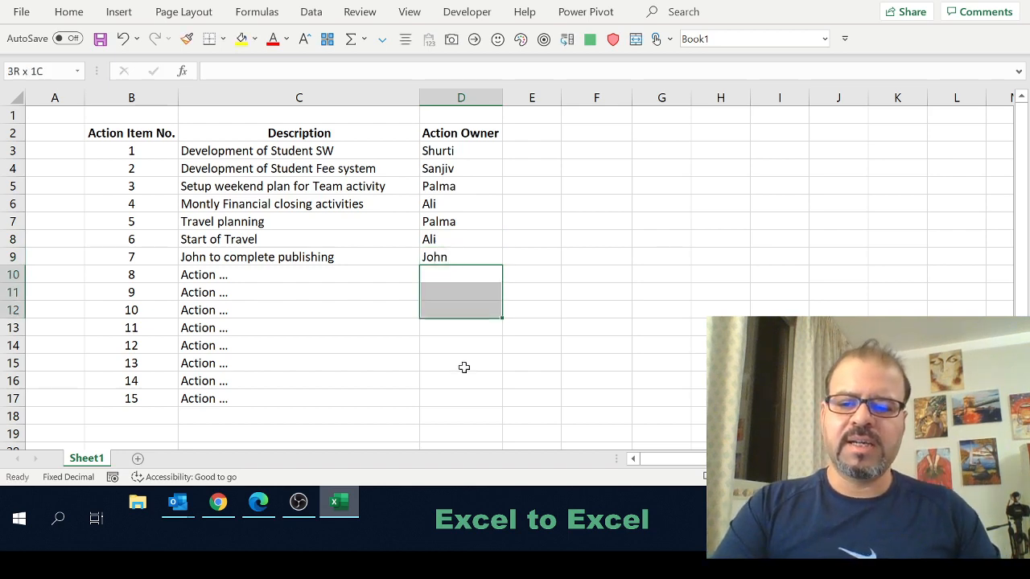
pyautogui.write('Na')
pyautogui.click(531, 132)
pyautogui.write('D')
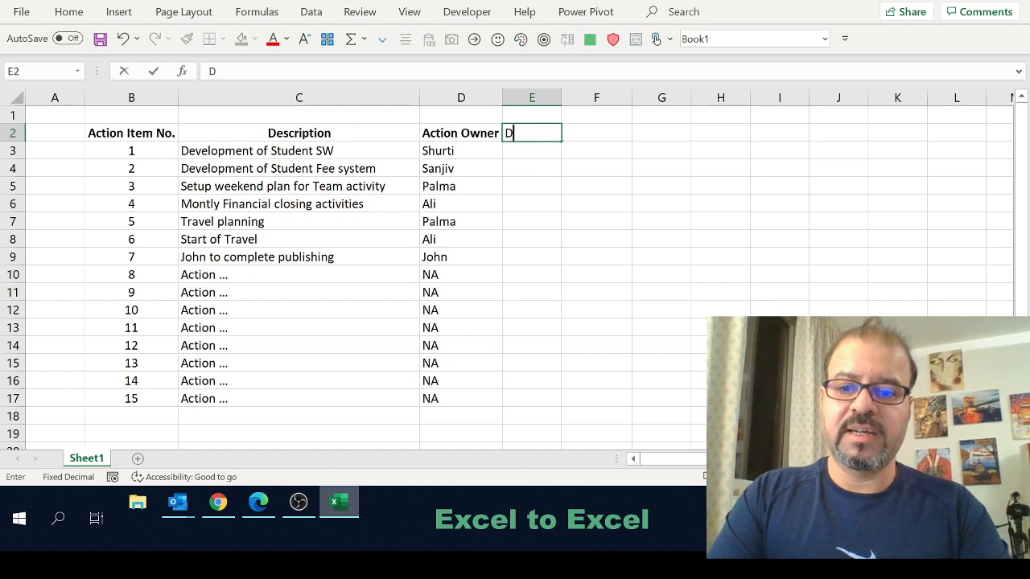
# Add a bold 'Deadline' heading in E2 and January 2021 dates for all fifteen items.
pyautogui.write('eadline')
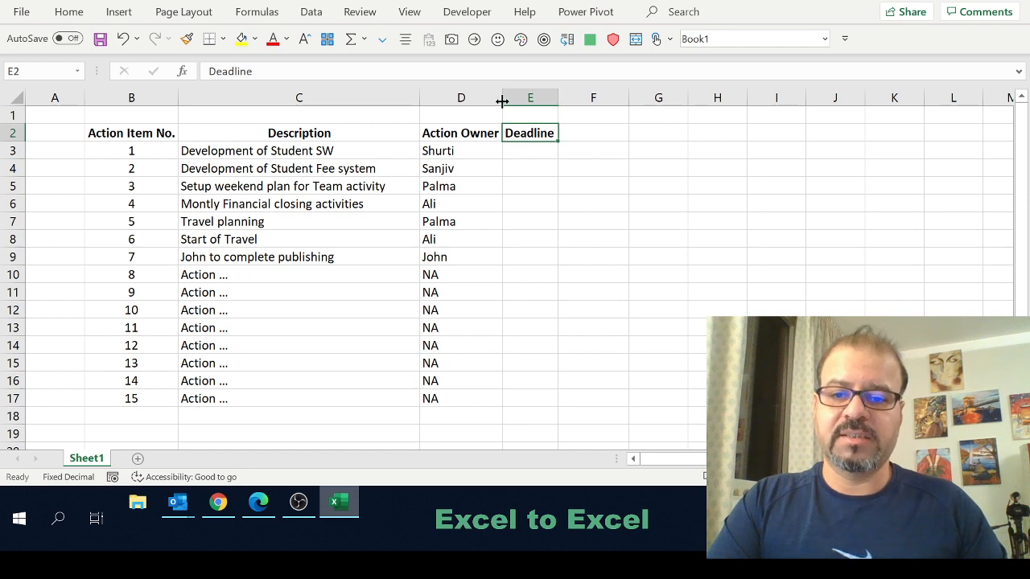
pyautogui.click(541, 168)
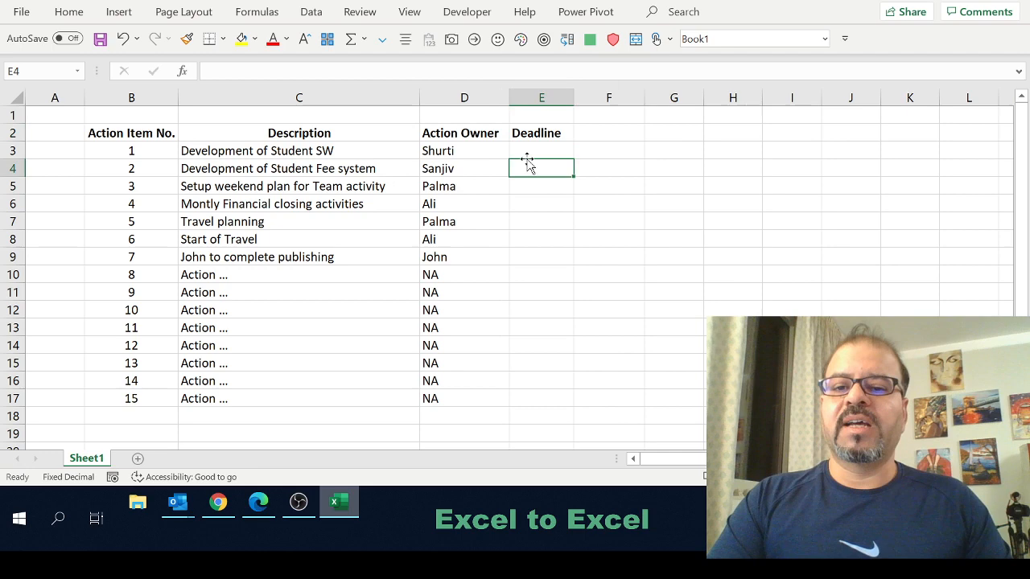
pyautogui.click(540, 150)
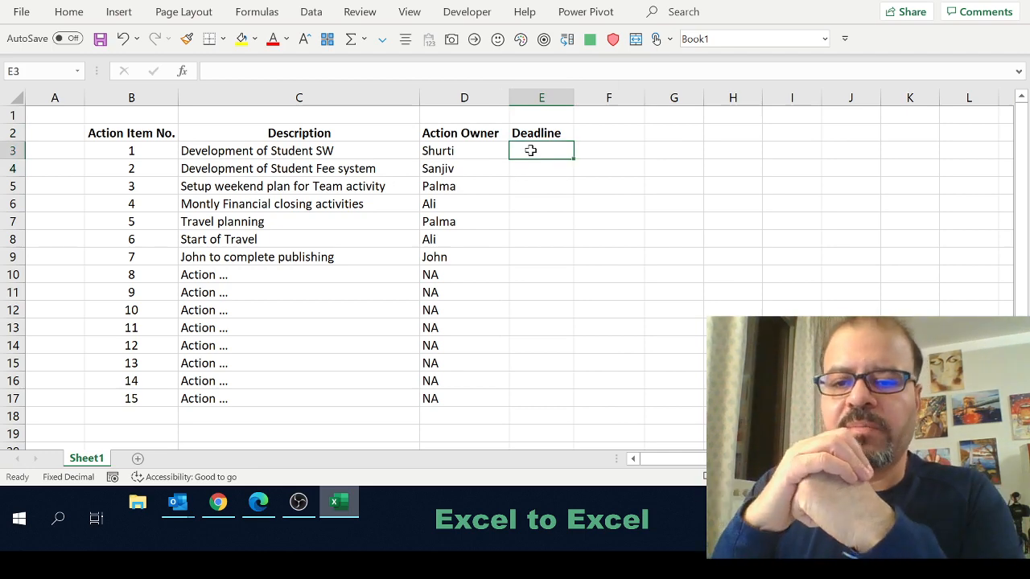
pyautogui.click(540, 185)
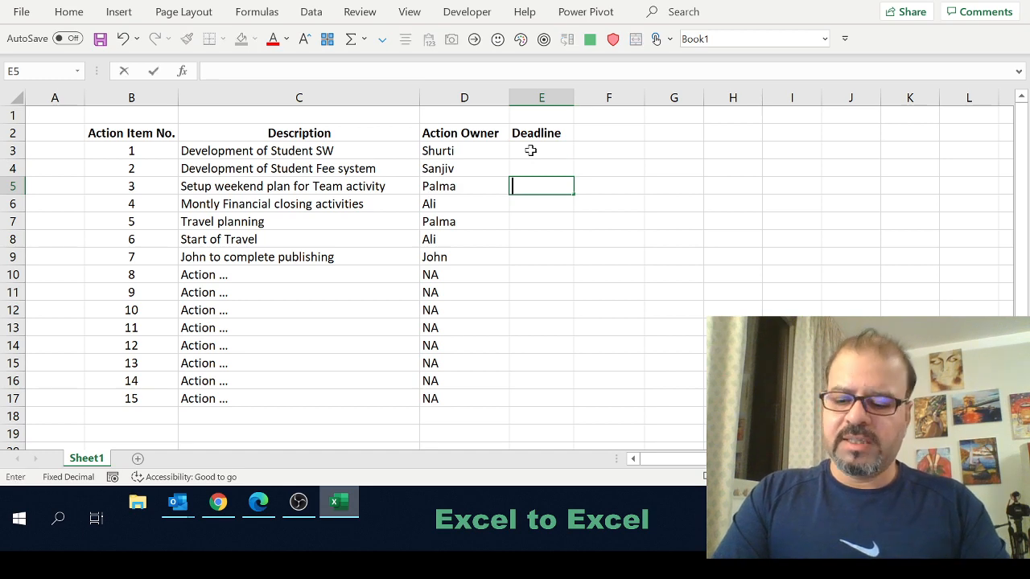
pyautogui.press('Return')
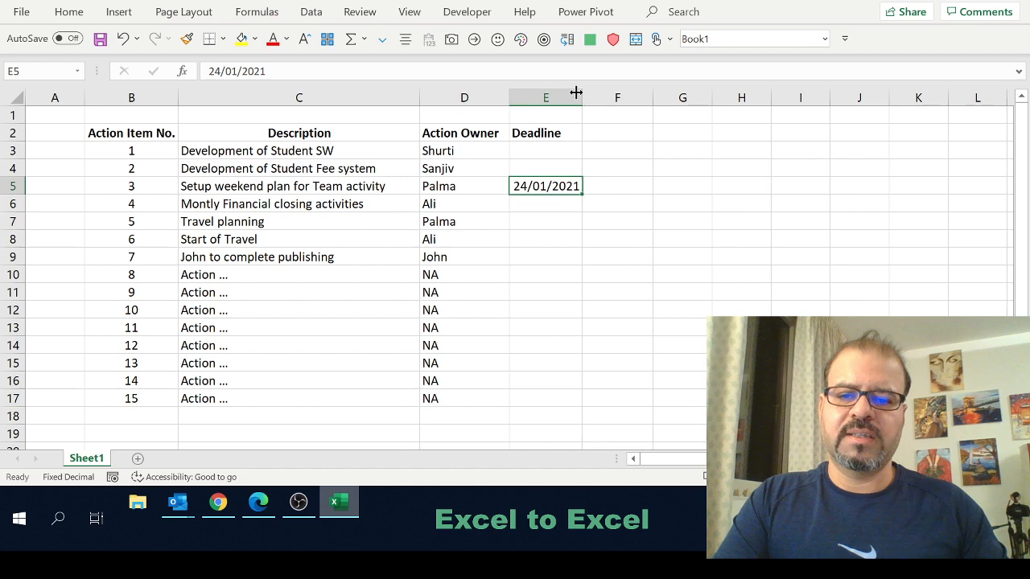
pyautogui.moveTo(567, 201)
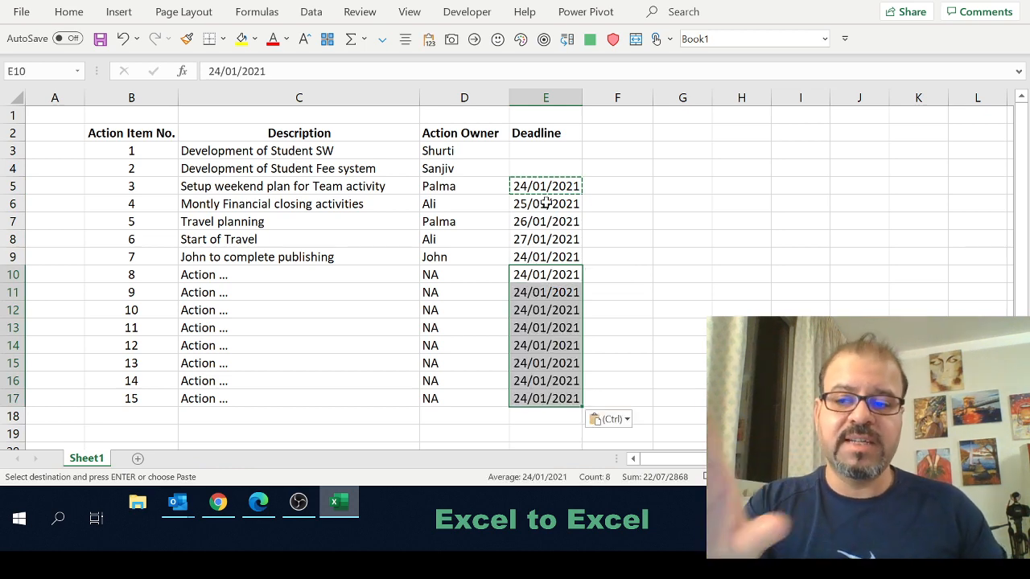
pyautogui.click(546, 186)
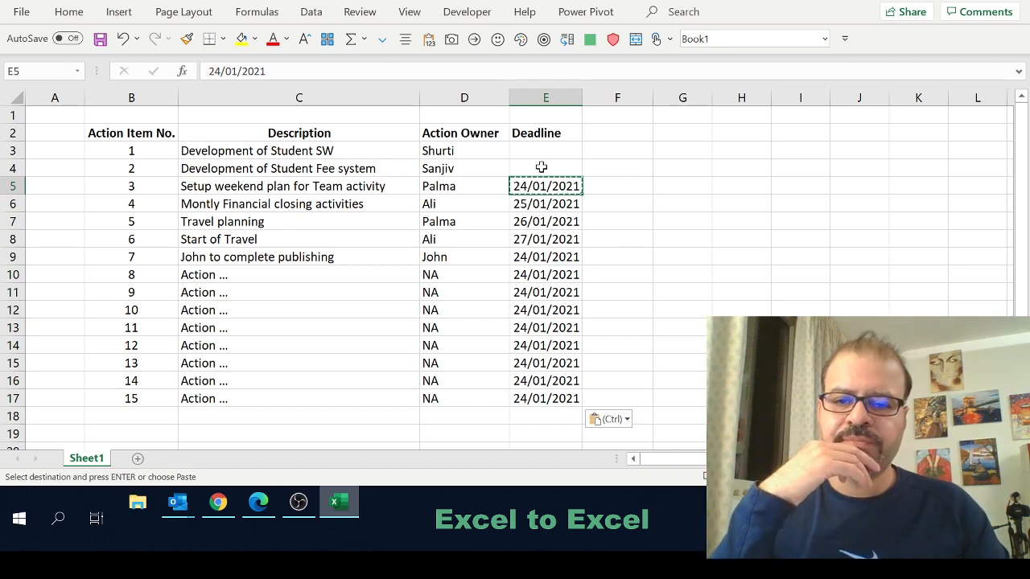
pyautogui.click(545, 150)
pyautogui.write('Status')
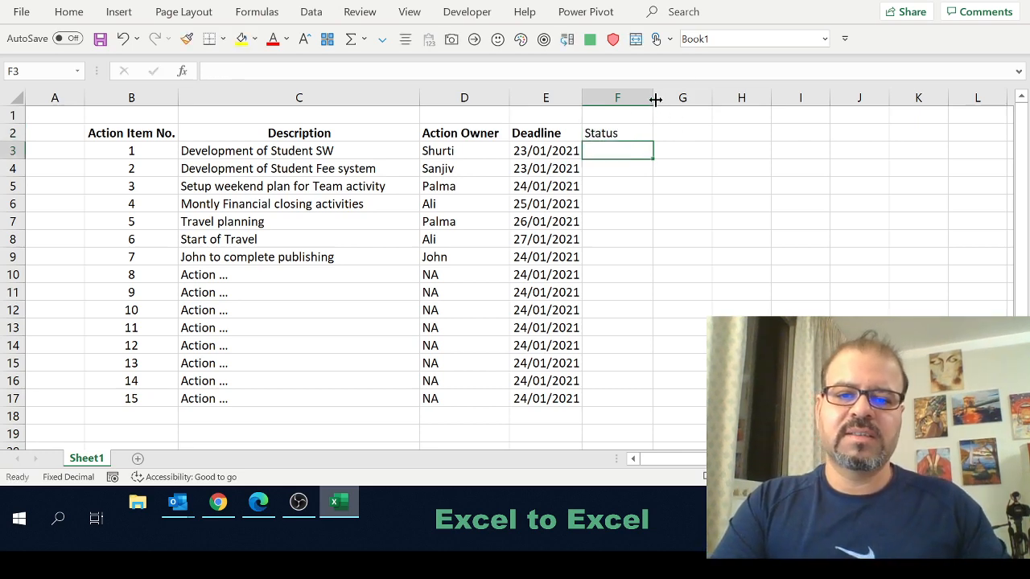
# Widen the Status column next to the Comments heading.
pyautogui.click(690, 132)
pyautogui.write('Comments')
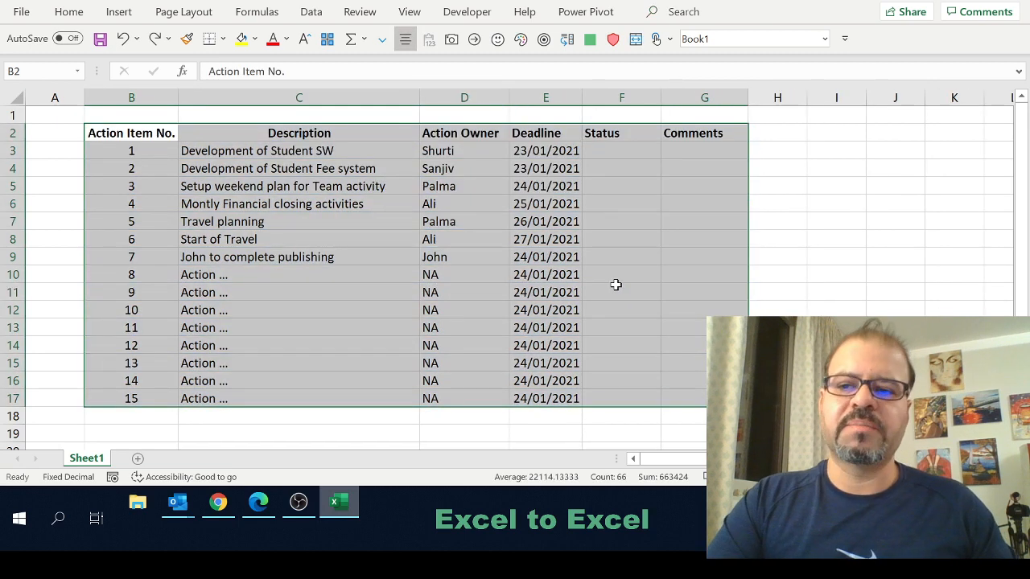
# Apply All Borders to every cell of the B2:G17 tracker table.
pyautogui.click(222, 39)
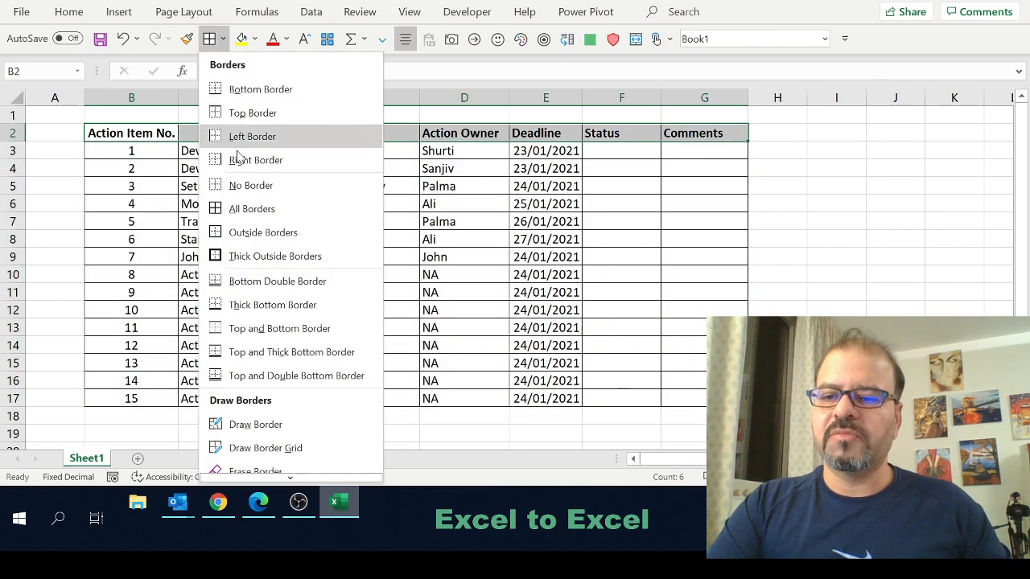
pyautogui.click(253, 38)
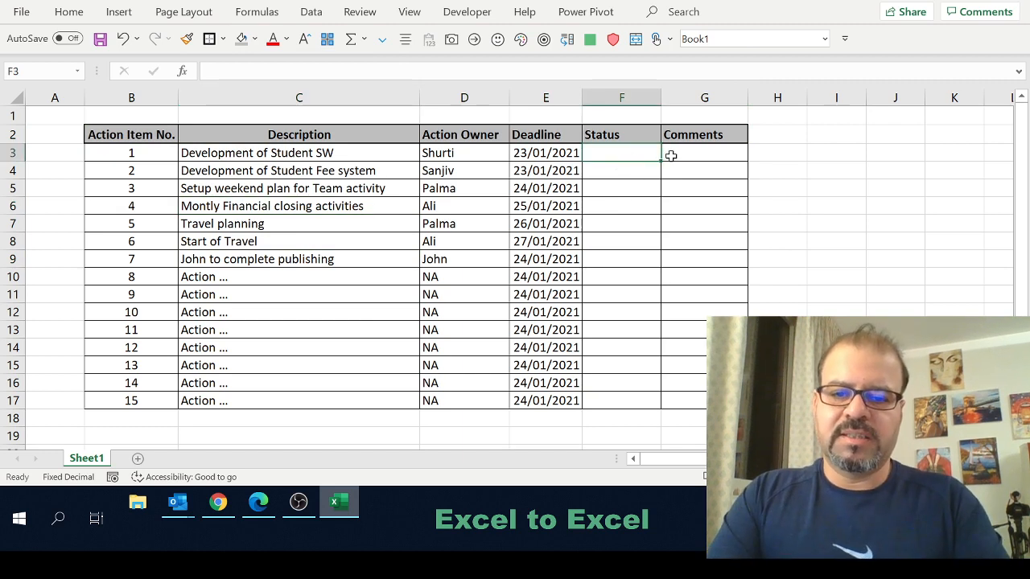
# Enter 'In progress' for item 1 and 'Complete' for item 3 under Status.
pyautogui.write('In progress')
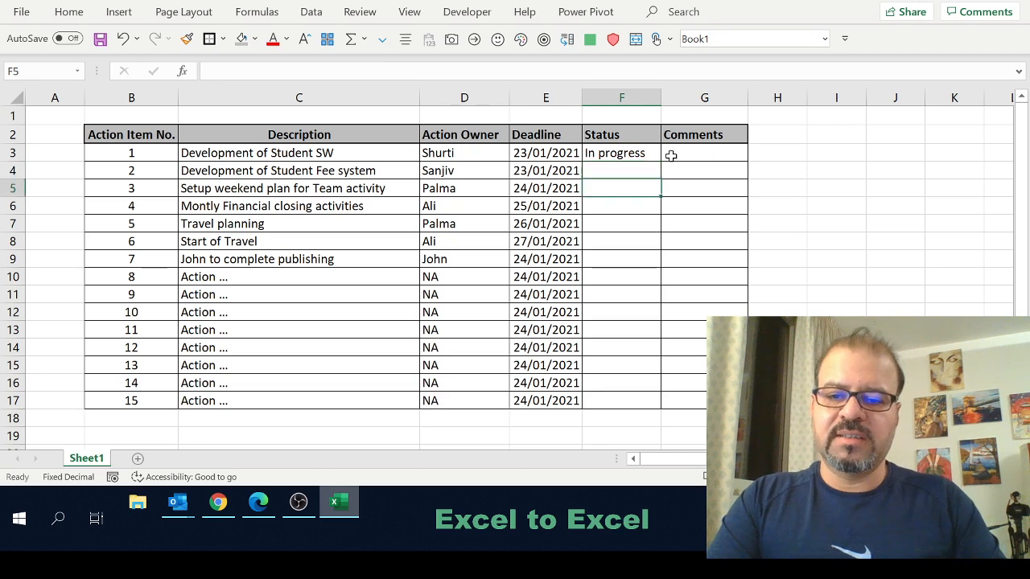
pyautogui.write('Complete')
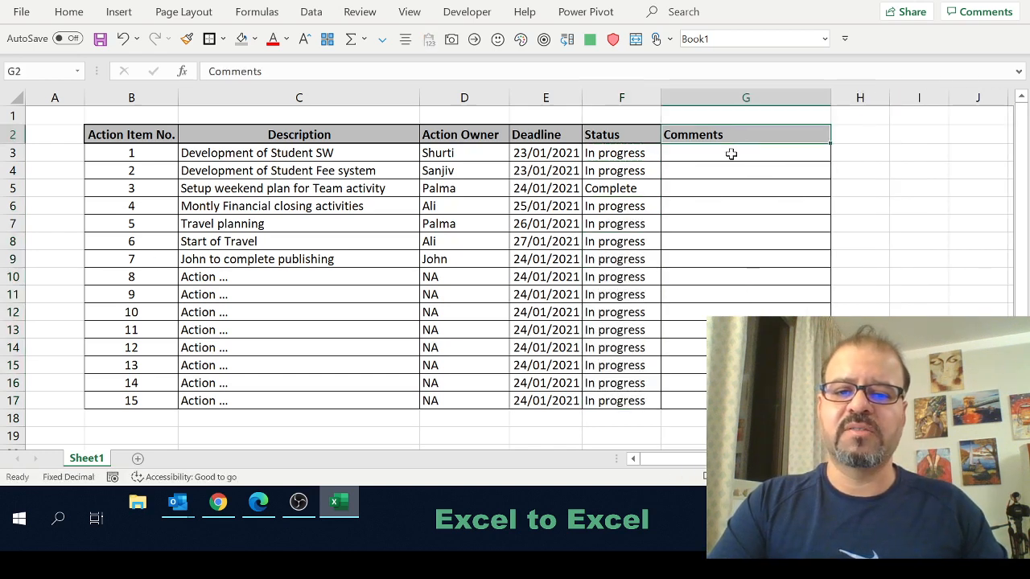
# Enter 'Proto ready, testing in progress' as item 1's comment and widen the Comments column.
pyautogui.click(745, 153)
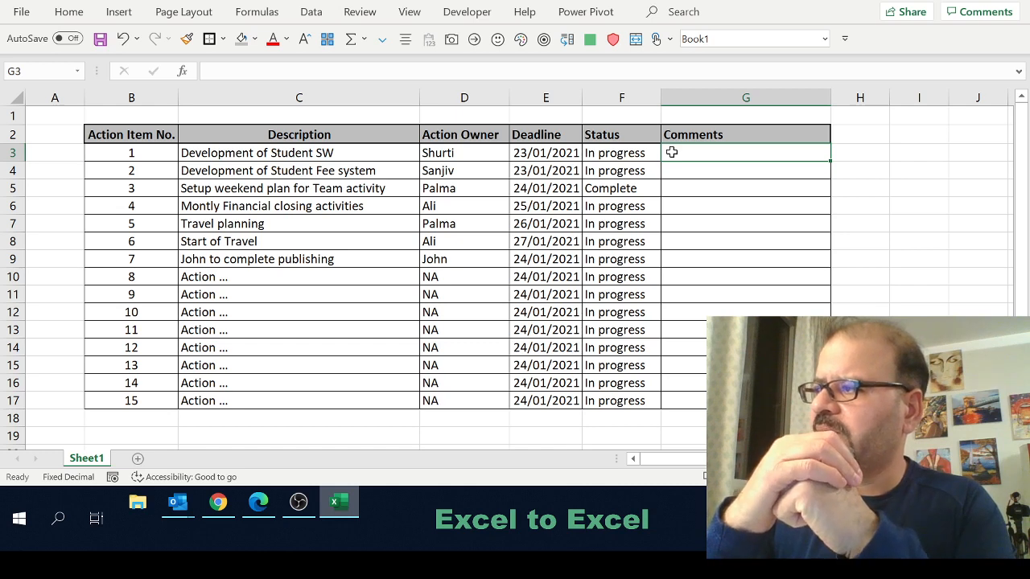
pyautogui.moveTo(690, 152)
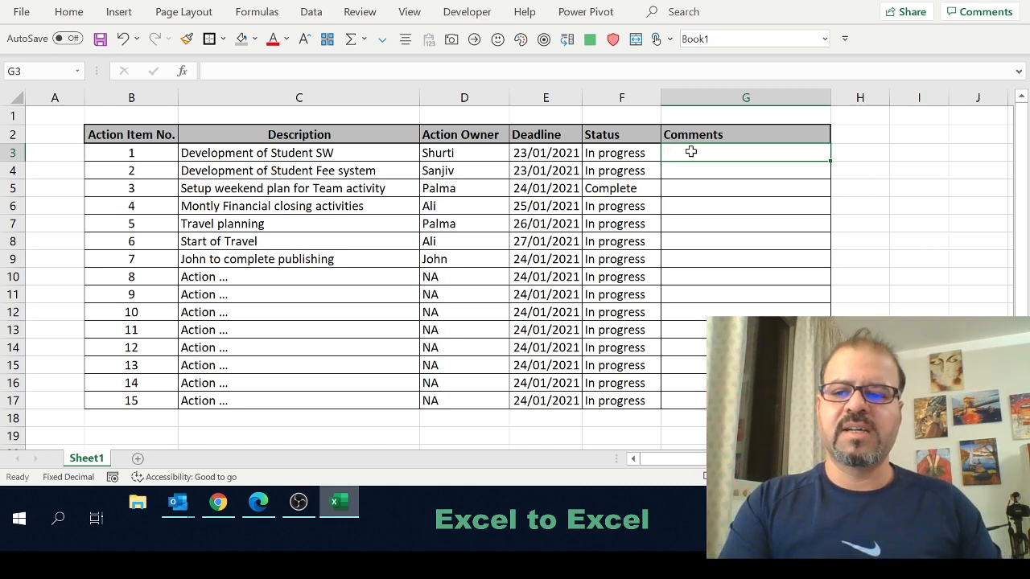
pyautogui.write('Prot')
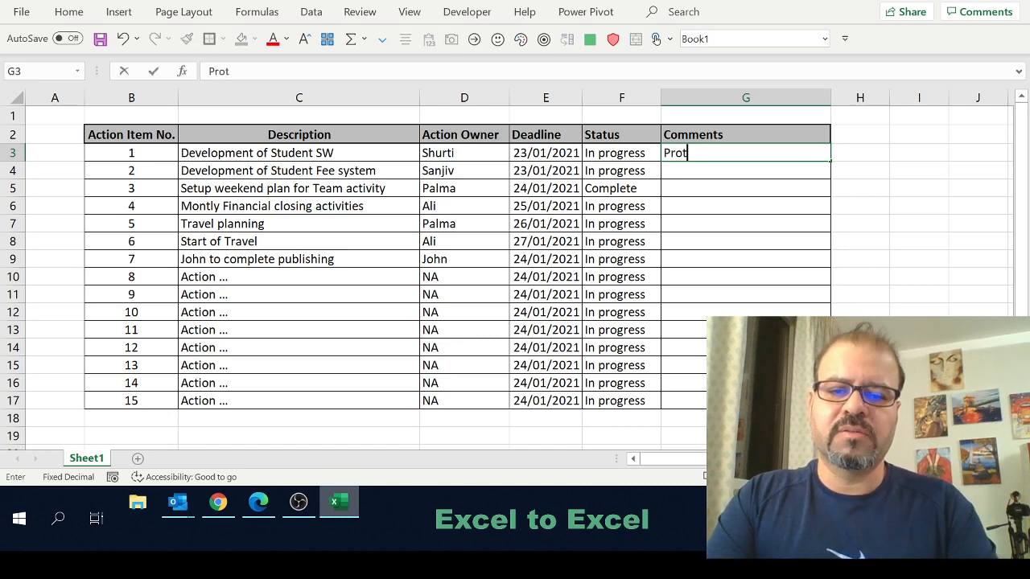
pyautogui.write('o ready,')
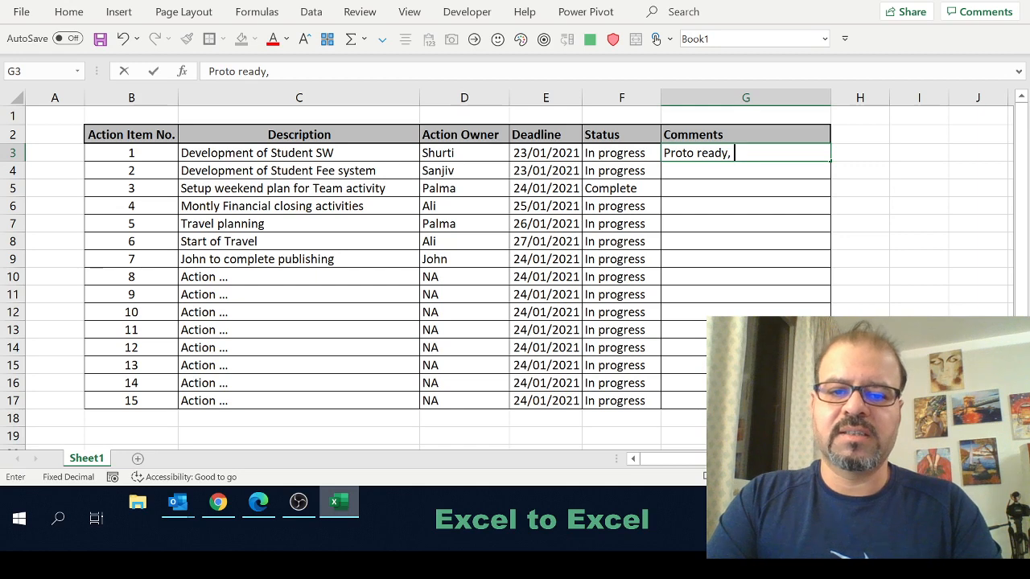
pyautogui.write('testing in progr')
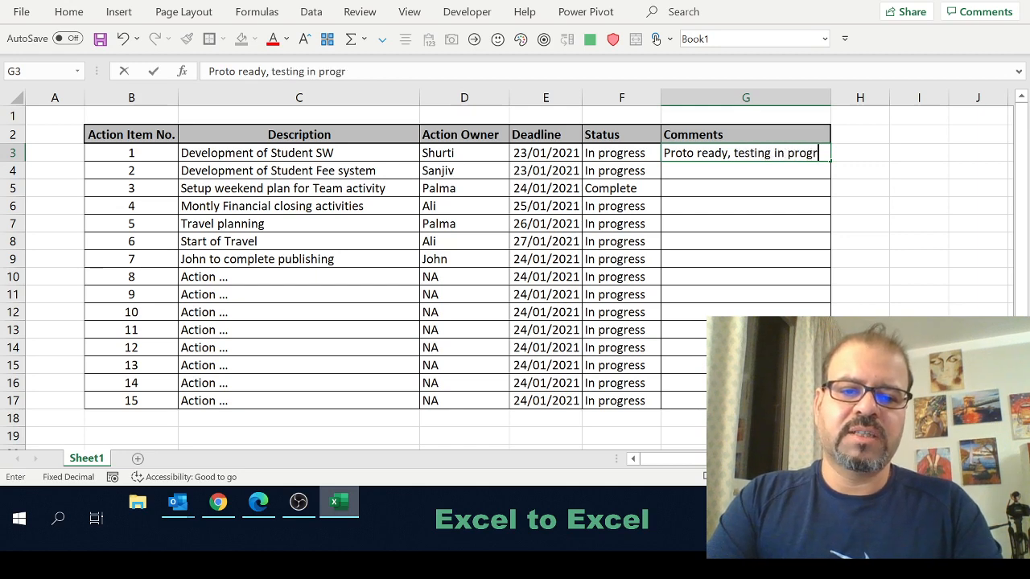
pyautogui.press('enter')
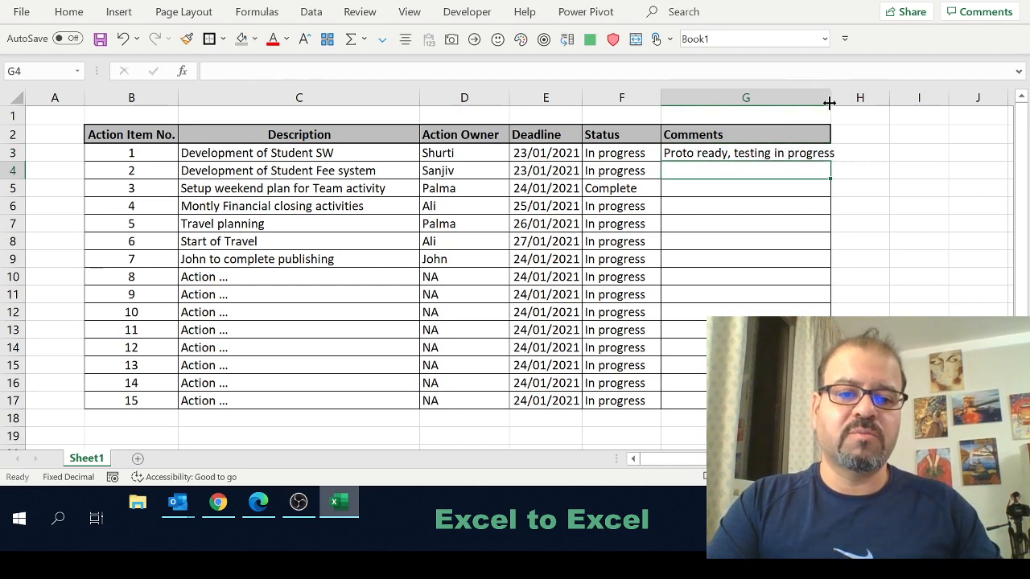
pyautogui.moveTo(829, 97); pyautogui.dragTo(891, 97)
pyautogui.write('Done')
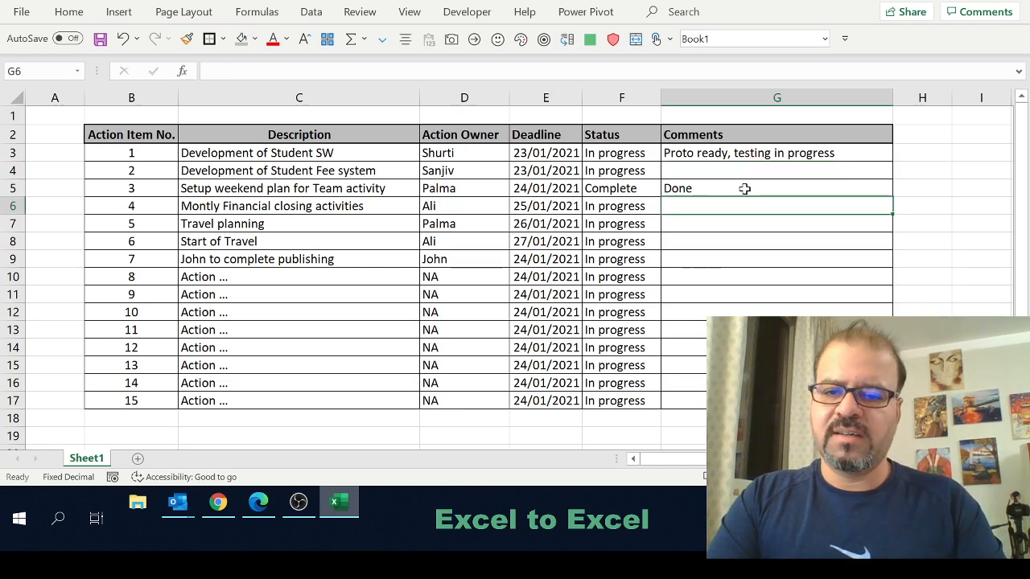
# Overwrite 'Done' in G5 with 'Activities planned, execution ready'.
pyautogui.click(776, 188)
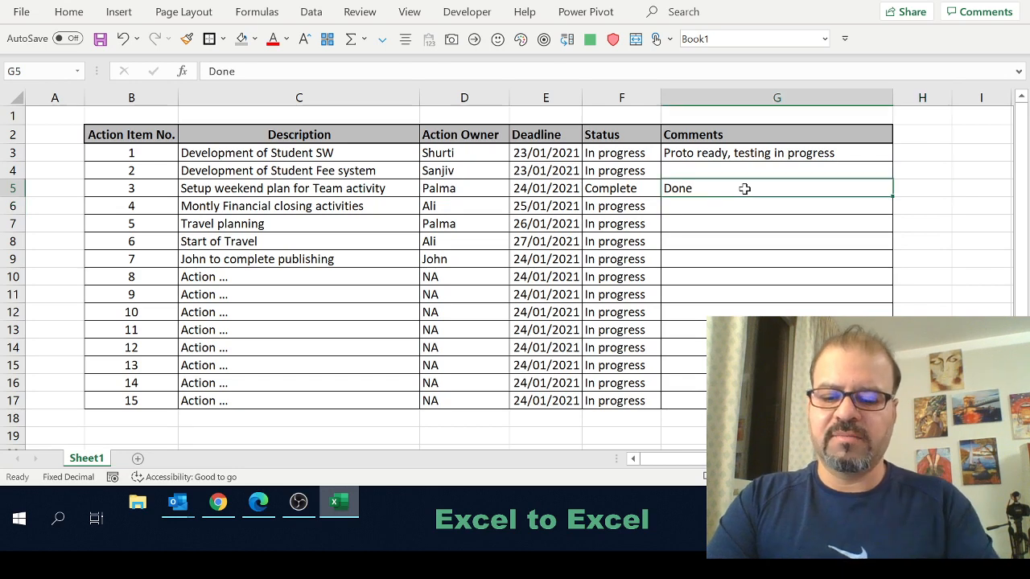
pyautogui.write('Activitie')
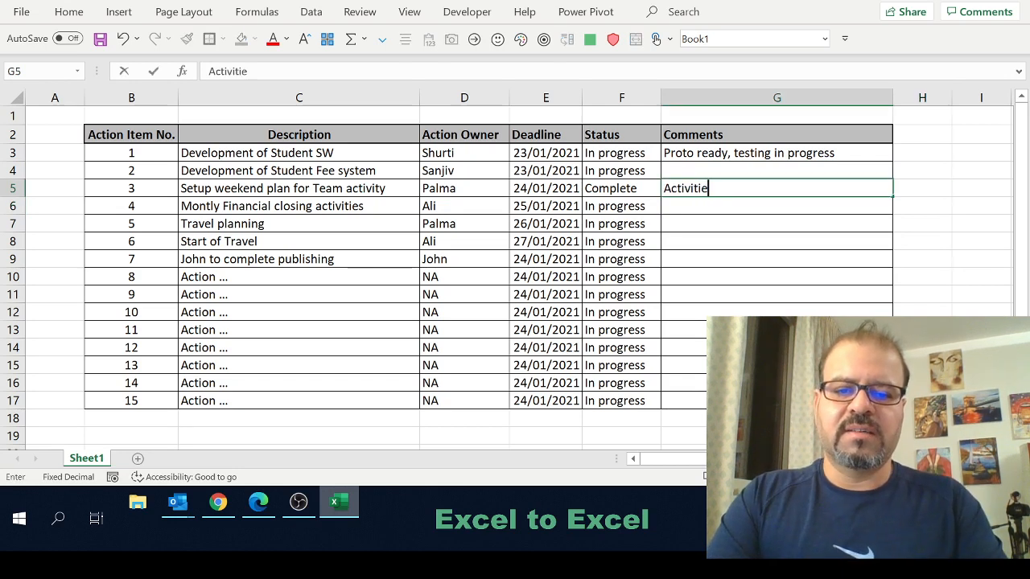
pyautogui.write('s planned, ex')
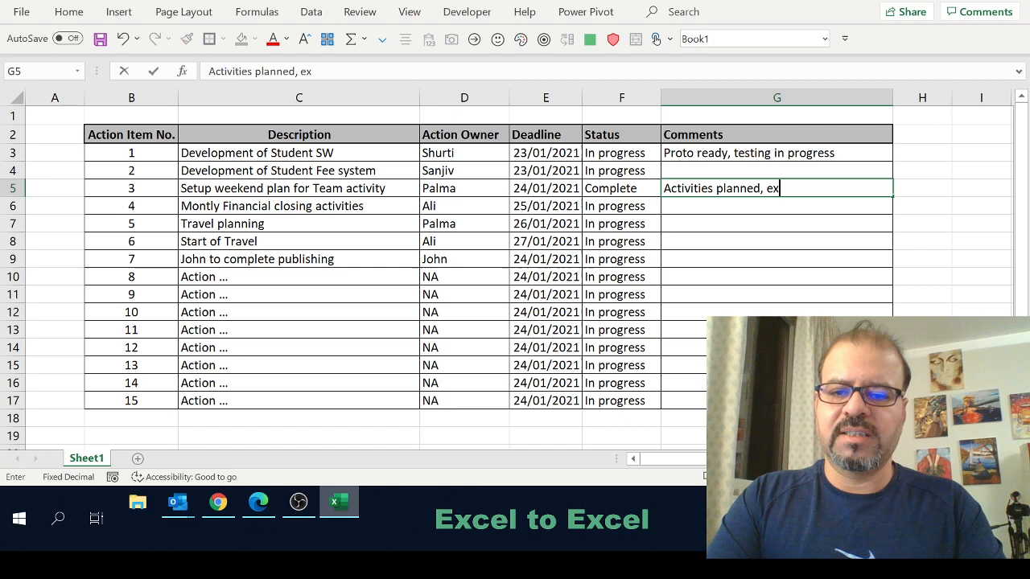
pyautogui.press('enter')
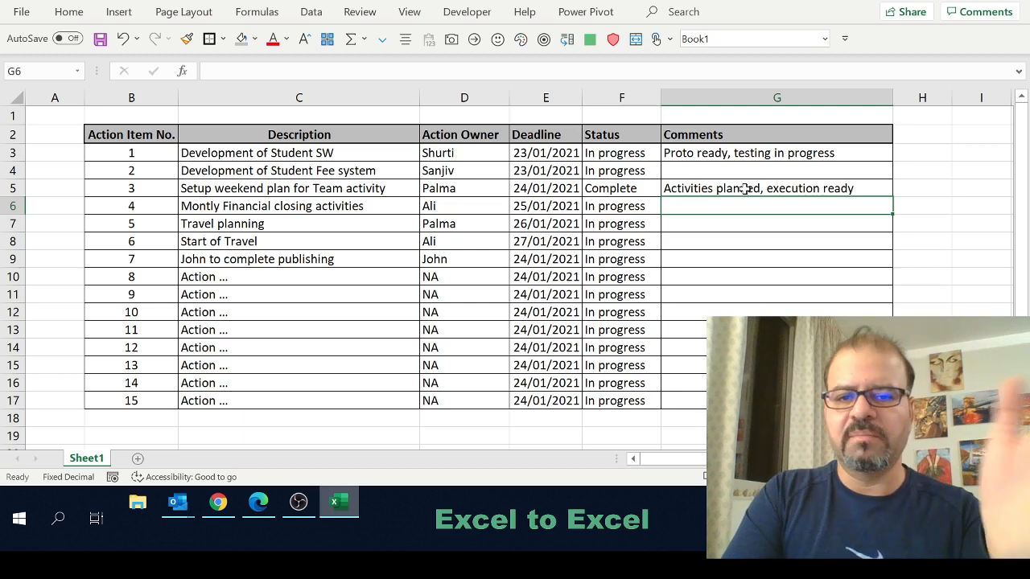
pyautogui.moveTo(751, 126)
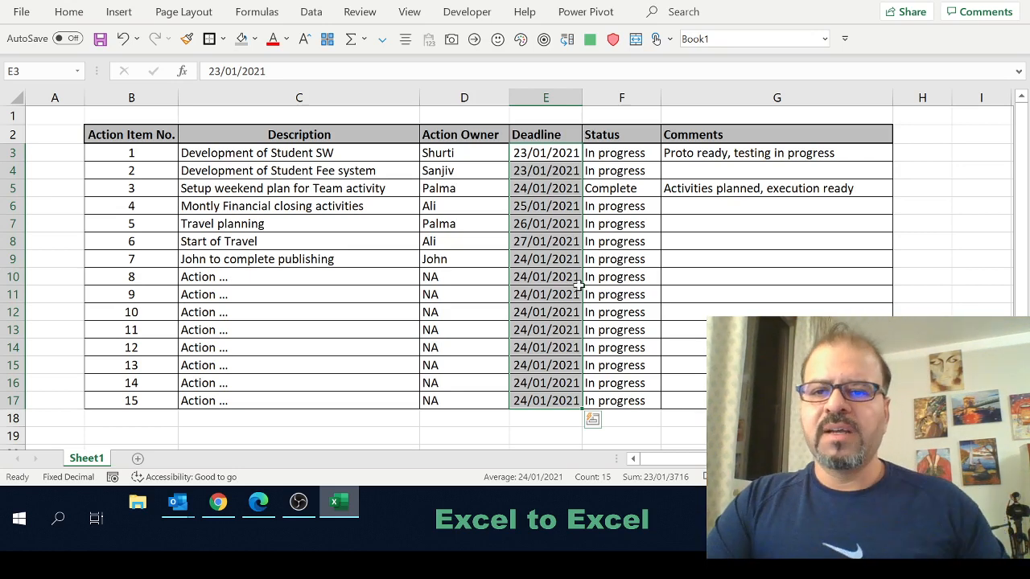
# Open the Conditional Formatting Rules Manager for the Deadline dates in E3:E17.
pyautogui.click(68, 12)
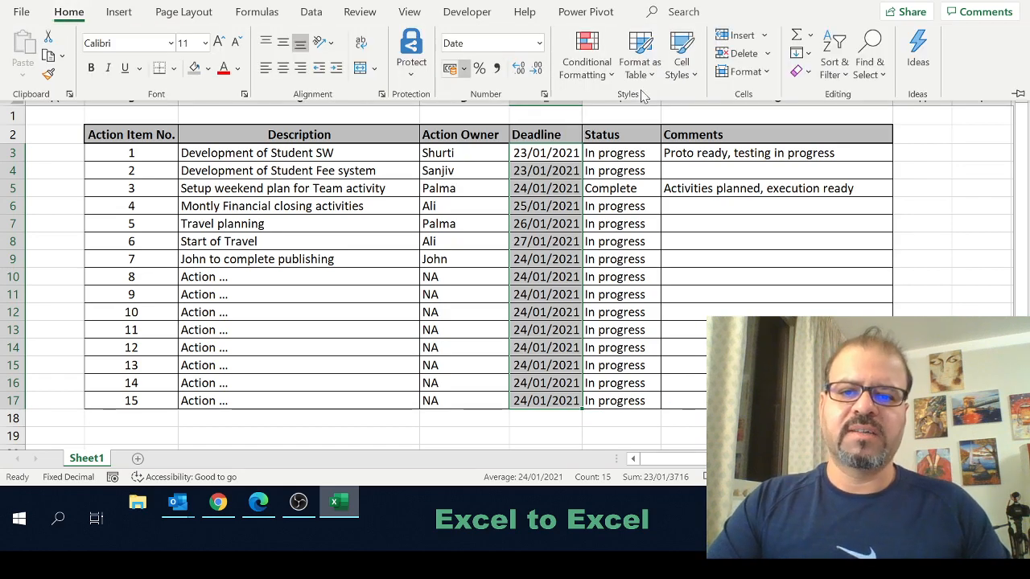
pyautogui.moveTo(586, 53)
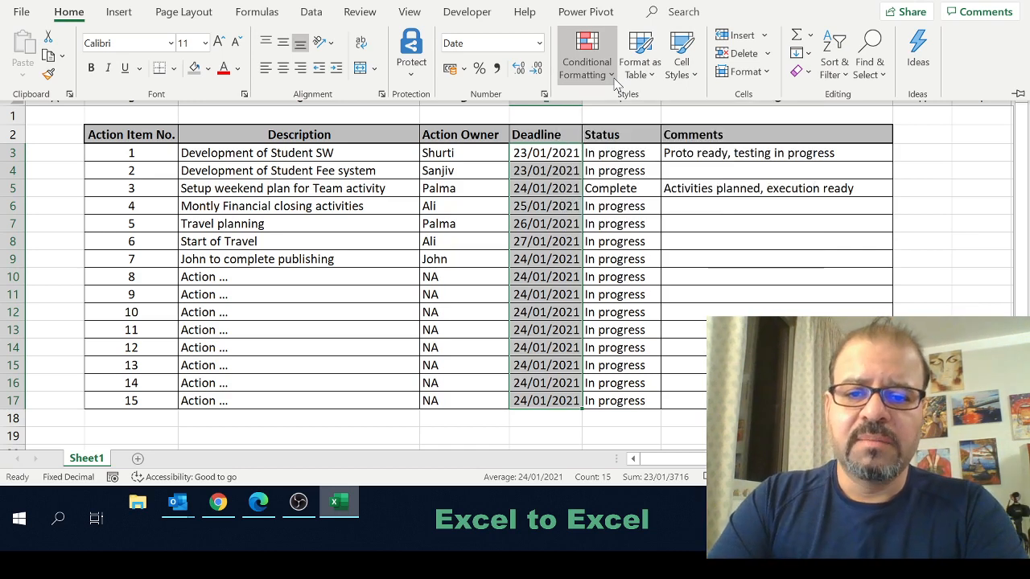
pyautogui.click(586, 53)
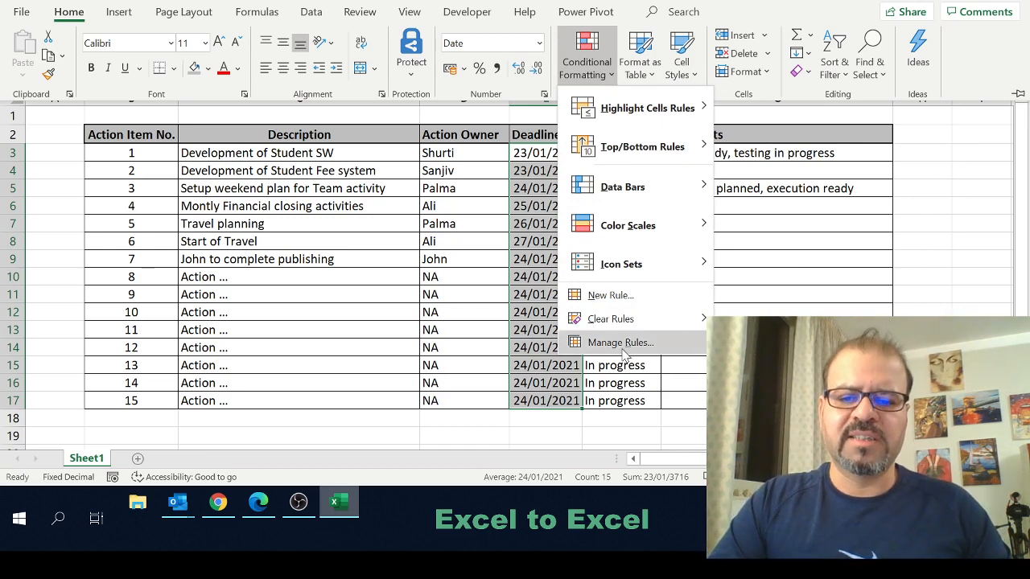
pyautogui.click(619, 342)
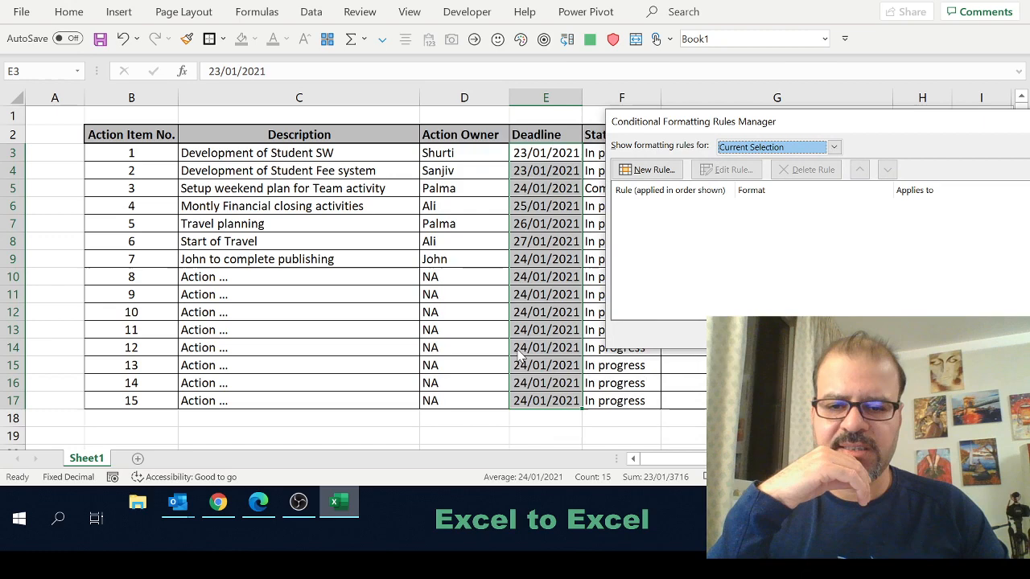
# Add a 'Format only cells that contain' rule filling dates equal to $E$5 green.
pyautogui.click(650, 168)
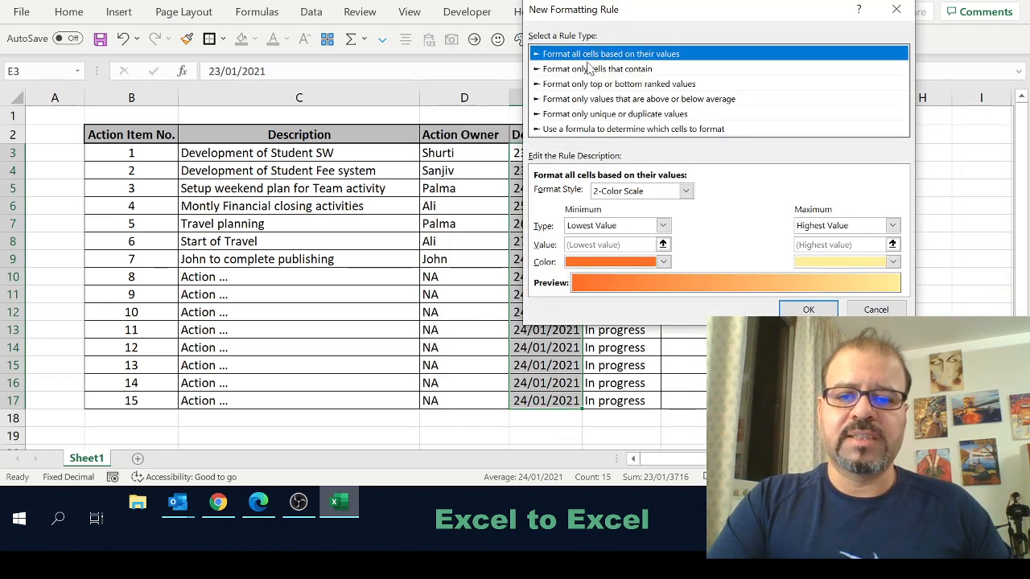
pyautogui.click(597, 69)
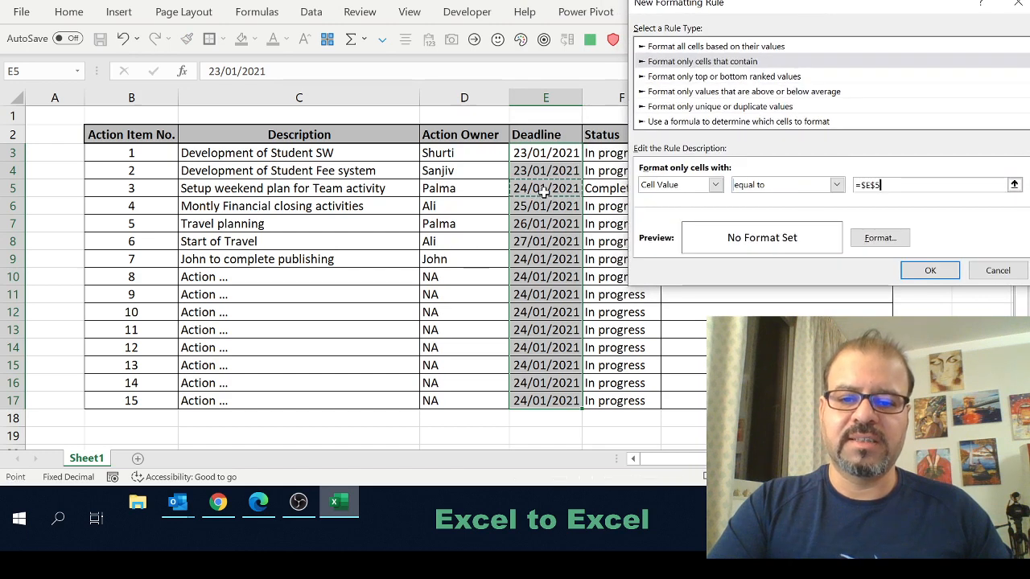
pyautogui.click(879, 238)
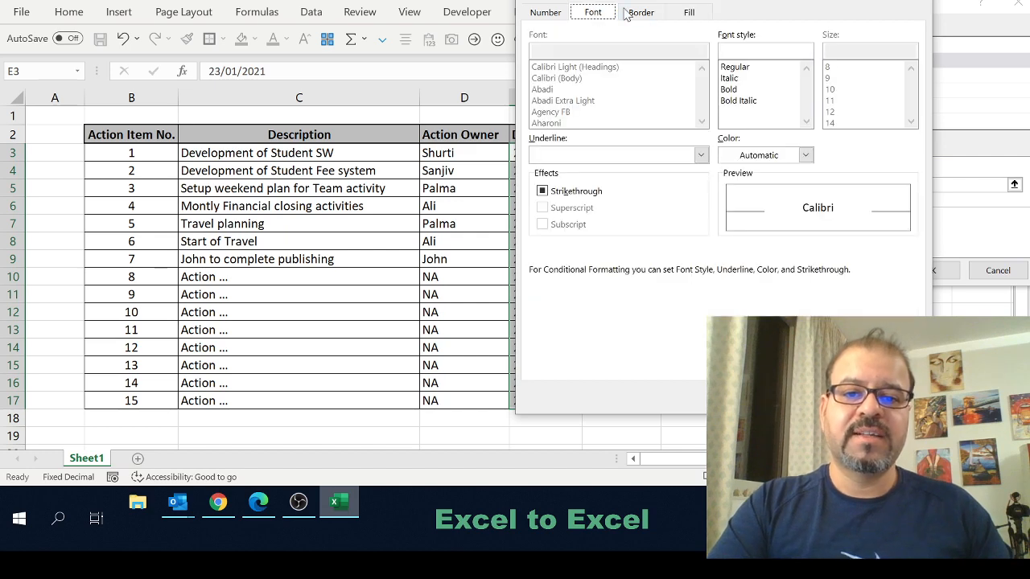
pyautogui.click(688, 12)
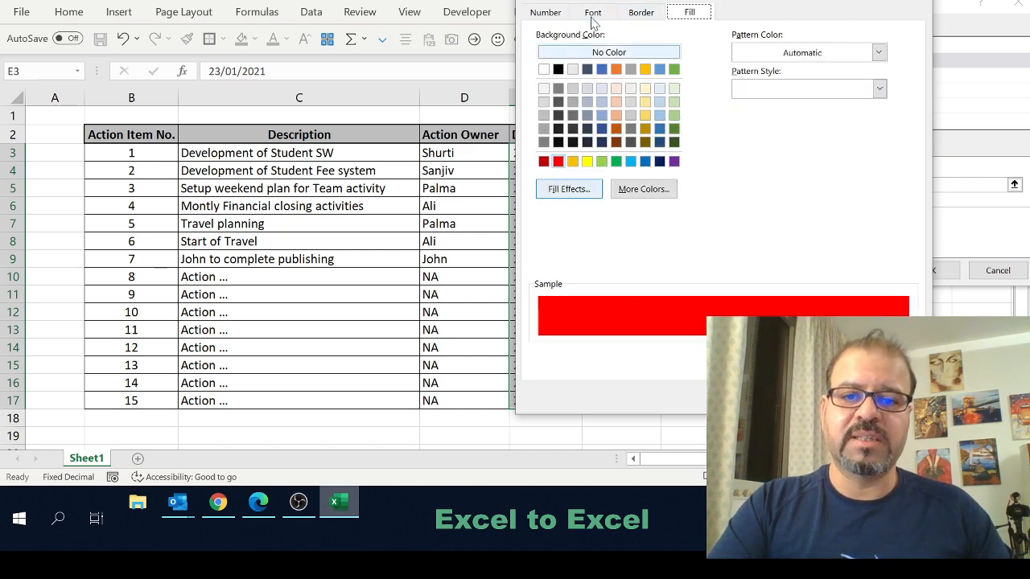
pyautogui.click(593, 12)
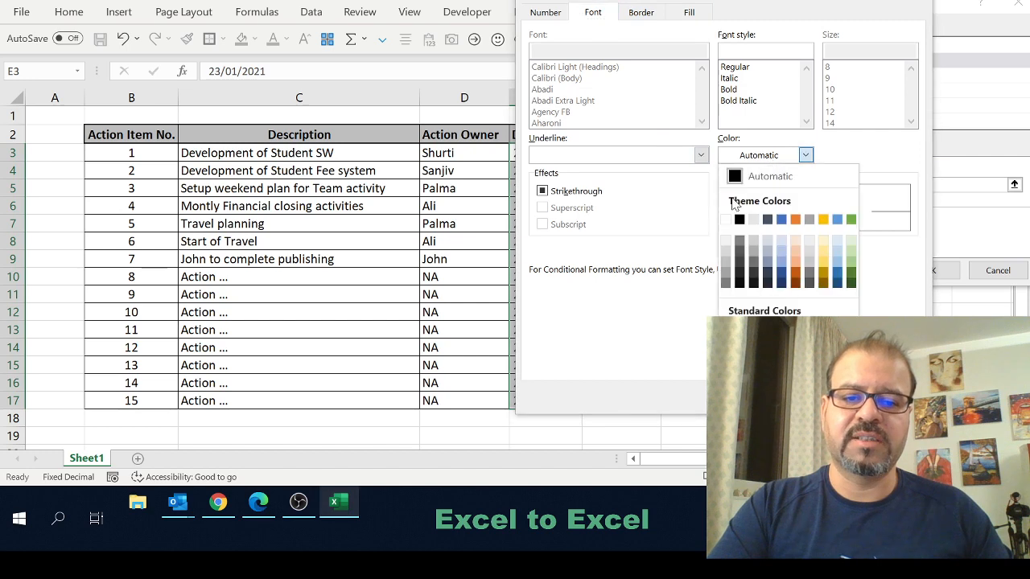
pyautogui.click(805, 154)
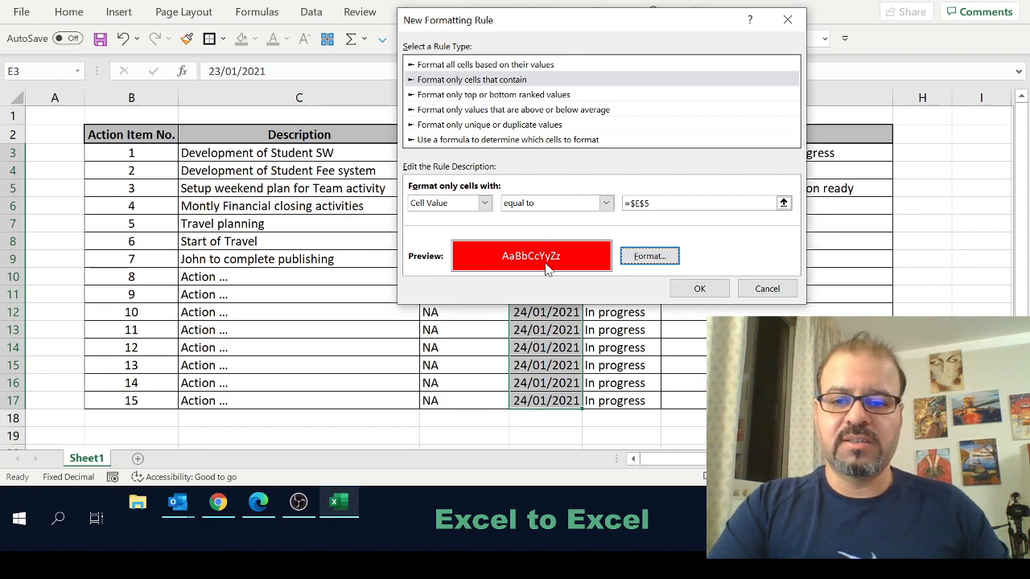
pyautogui.click(648, 255)
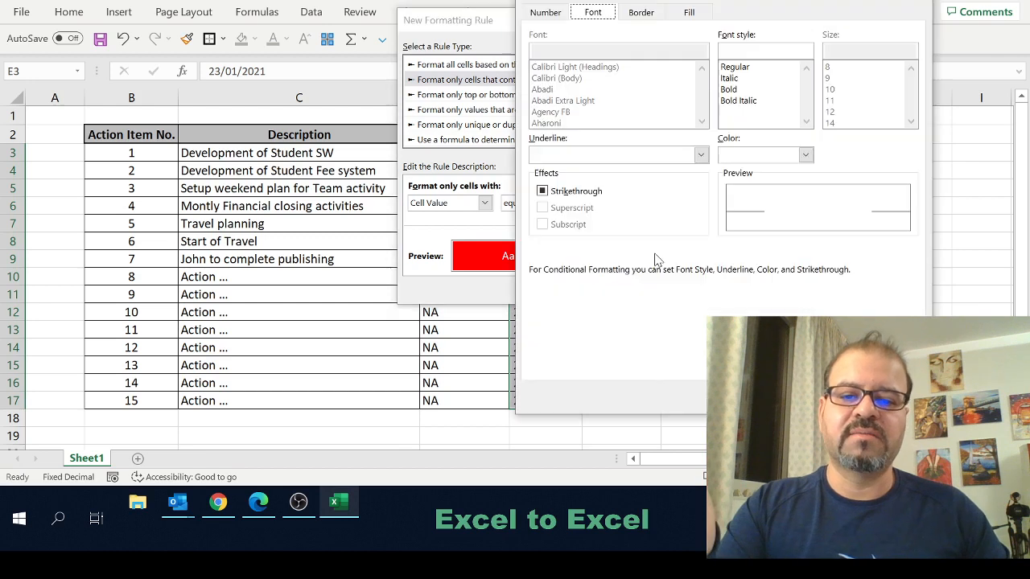
pyautogui.click(689, 12)
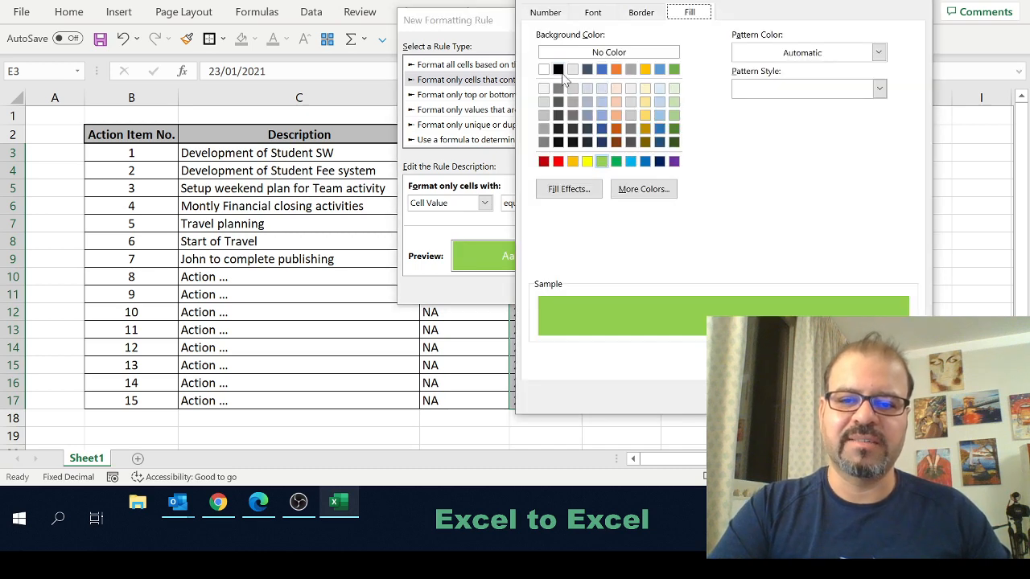
pyautogui.click(592, 12)
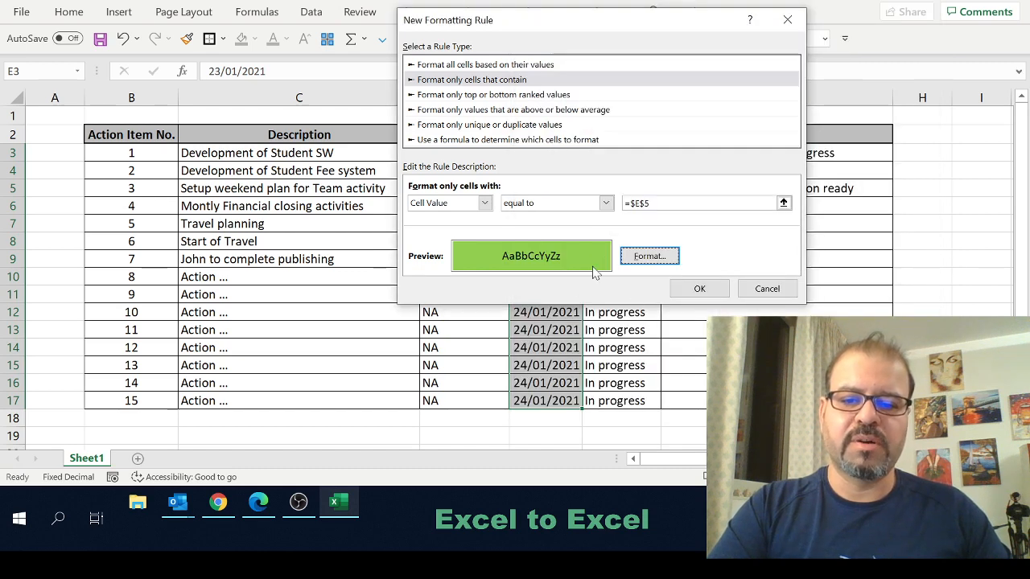
pyautogui.click(698, 288)
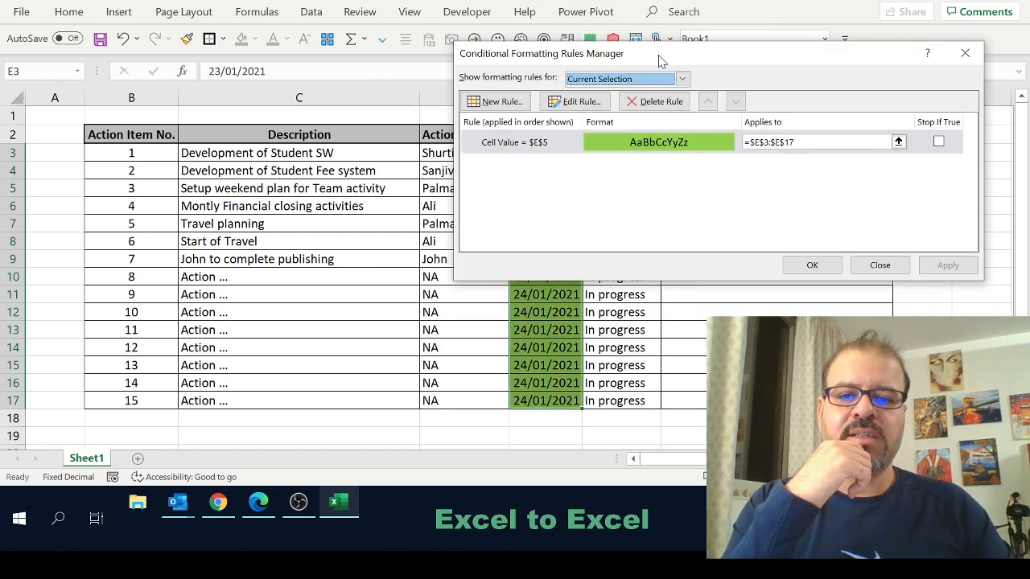
pyautogui.moveTo(542, 53); pyautogui.dragTo(700, 55)
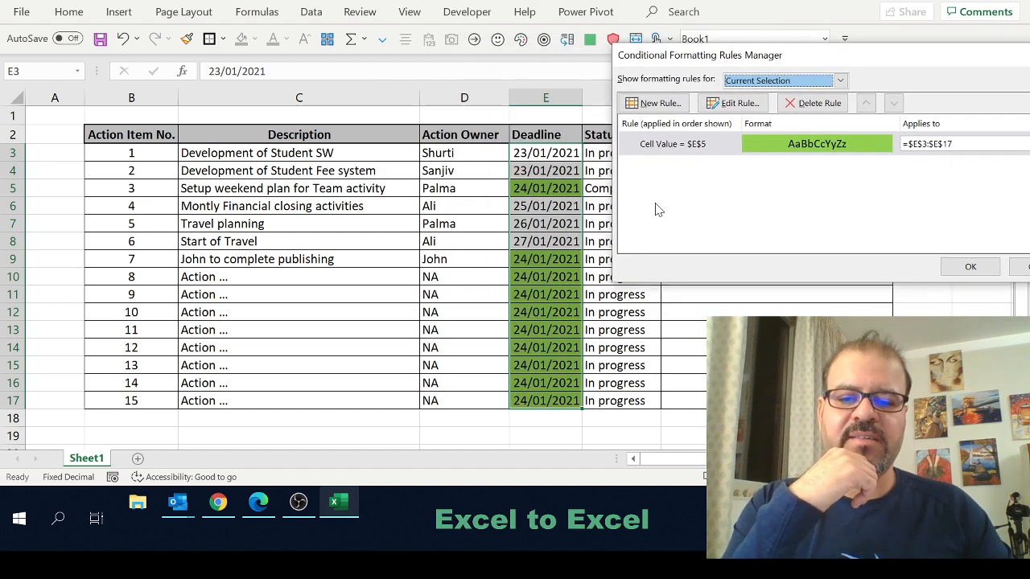
pyautogui.moveTo(542, 314)
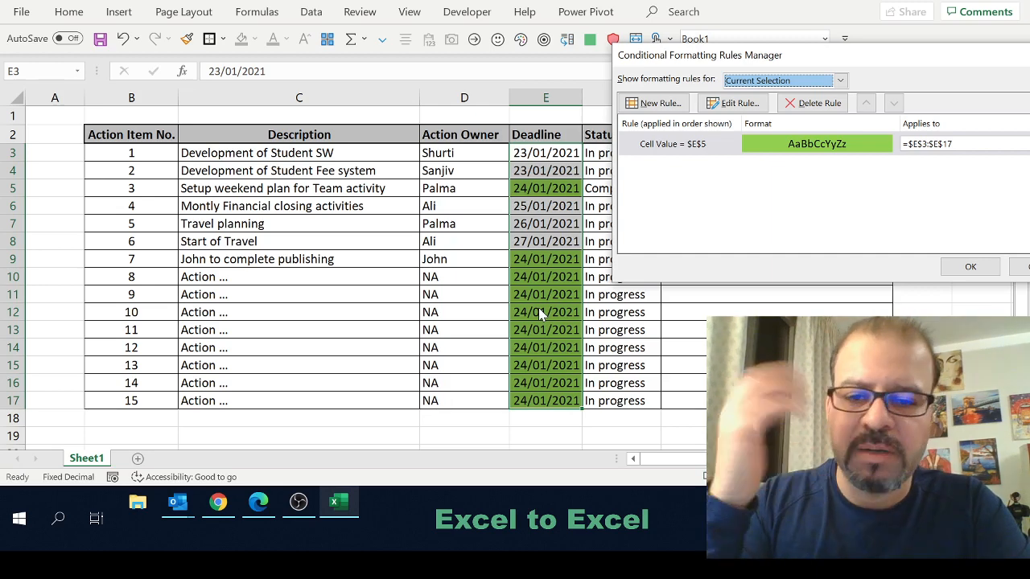
pyautogui.moveTo(699, 55); pyautogui.dragTo(610, 48)
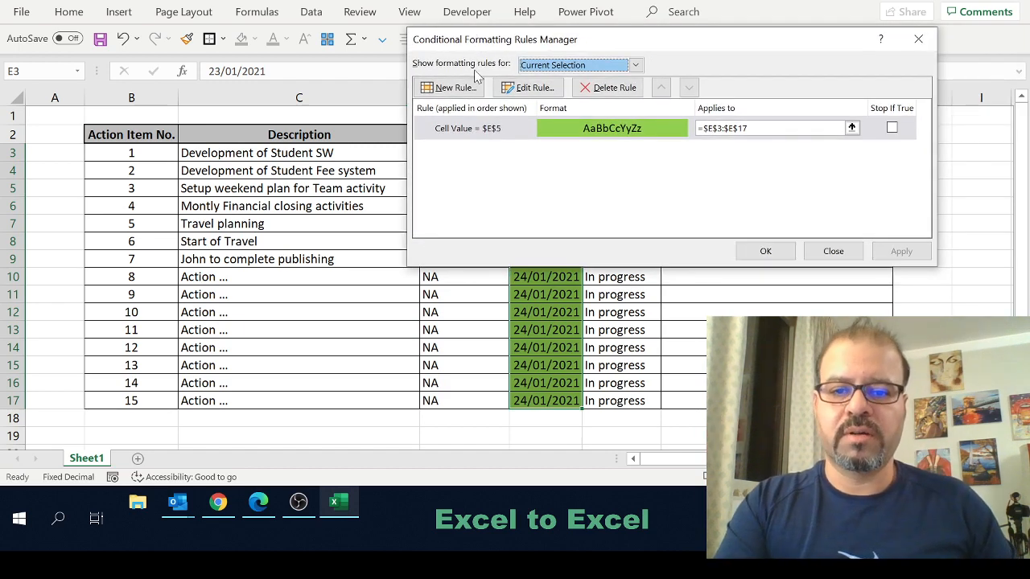
# Add a red-fill rule for Deadline dates less than $E$5, then move the manager aside.
pyautogui.click(449, 87)
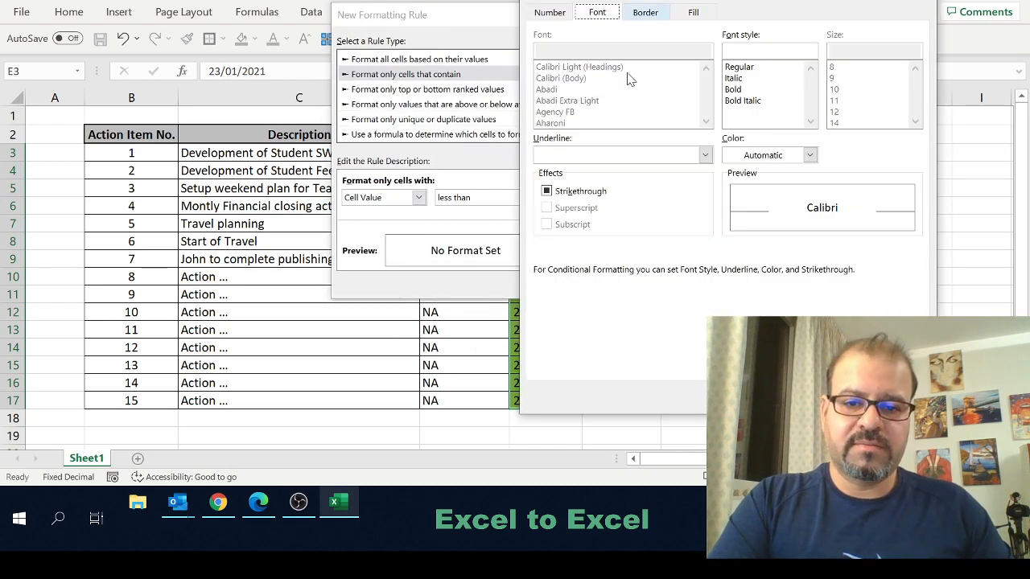
pyautogui.click(809, 155)
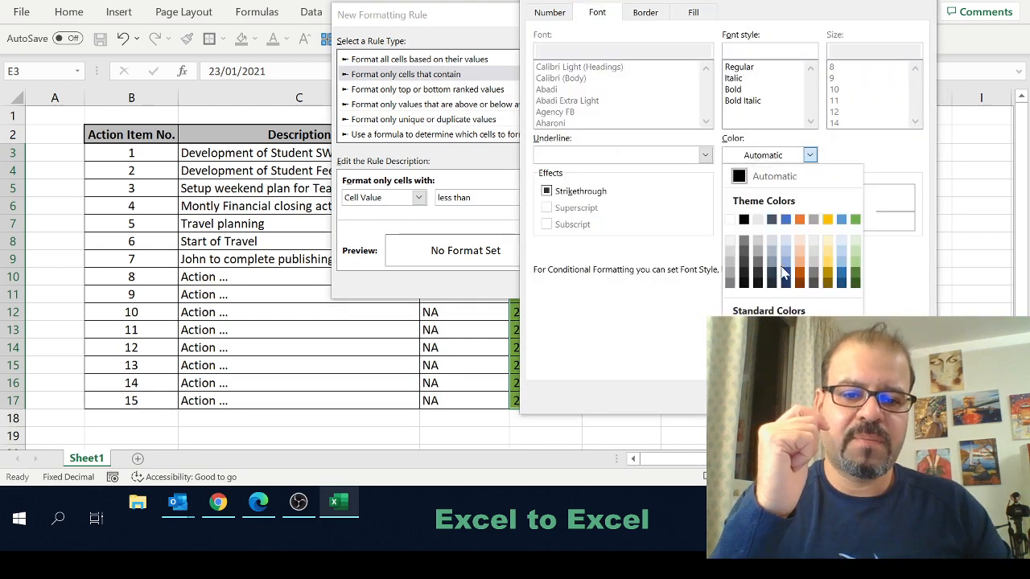
pyautogui.click(633, 283)
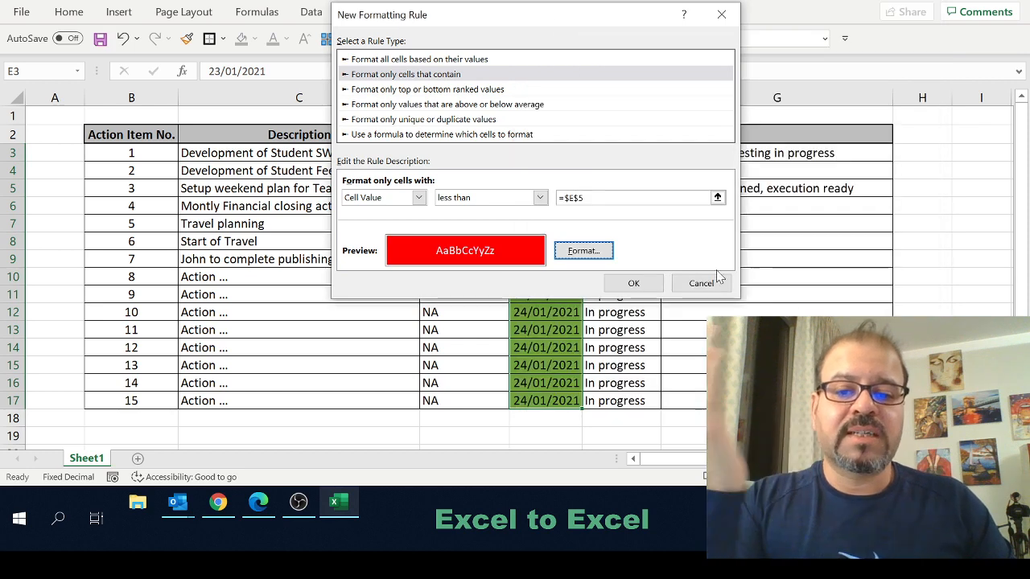
pyautogui.moveTo(681, 269)
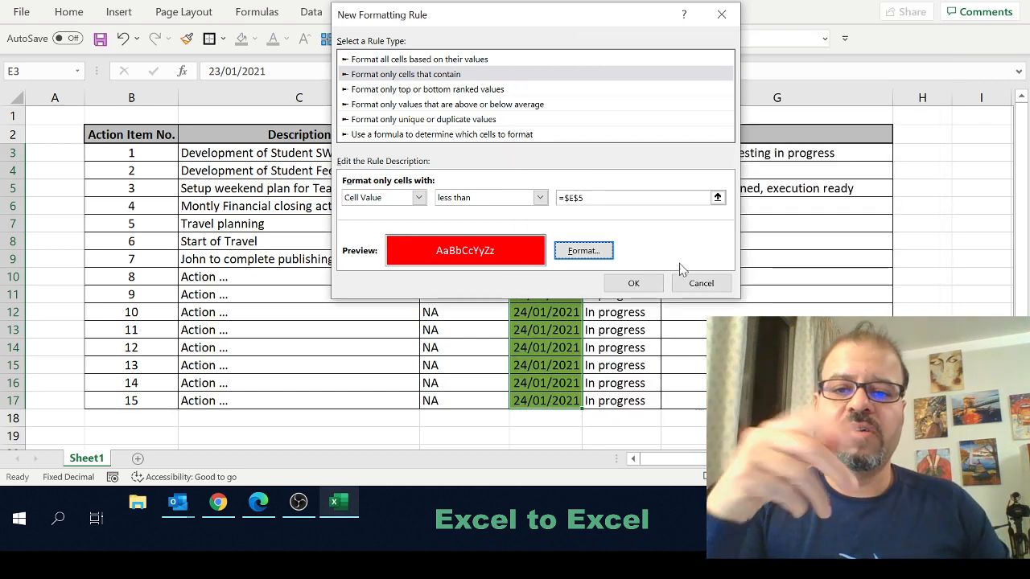
pyautogui.click(633, 283)
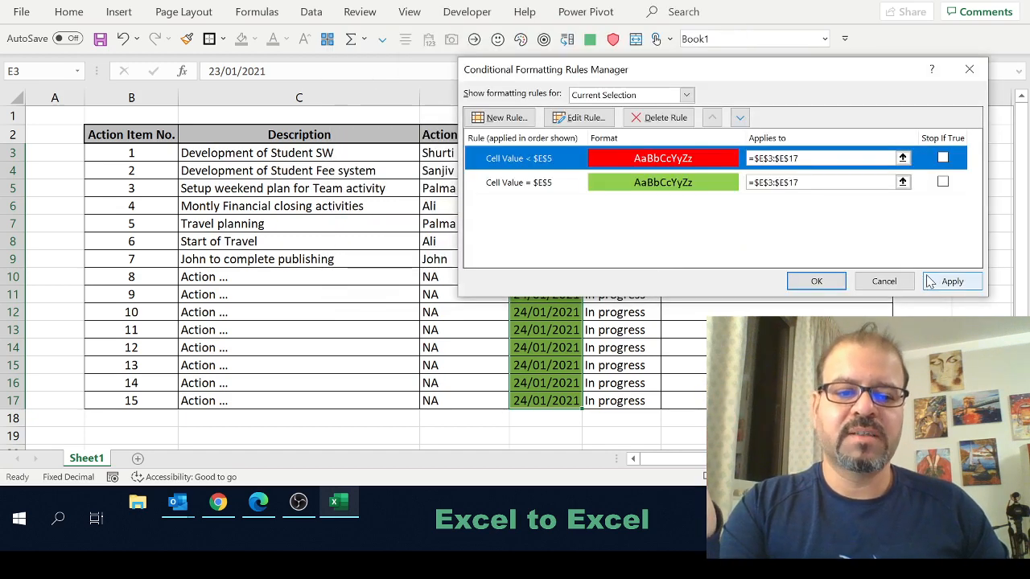
pyautogui.moveTo(545, 69); pyautogui.dragTo(724, 91)
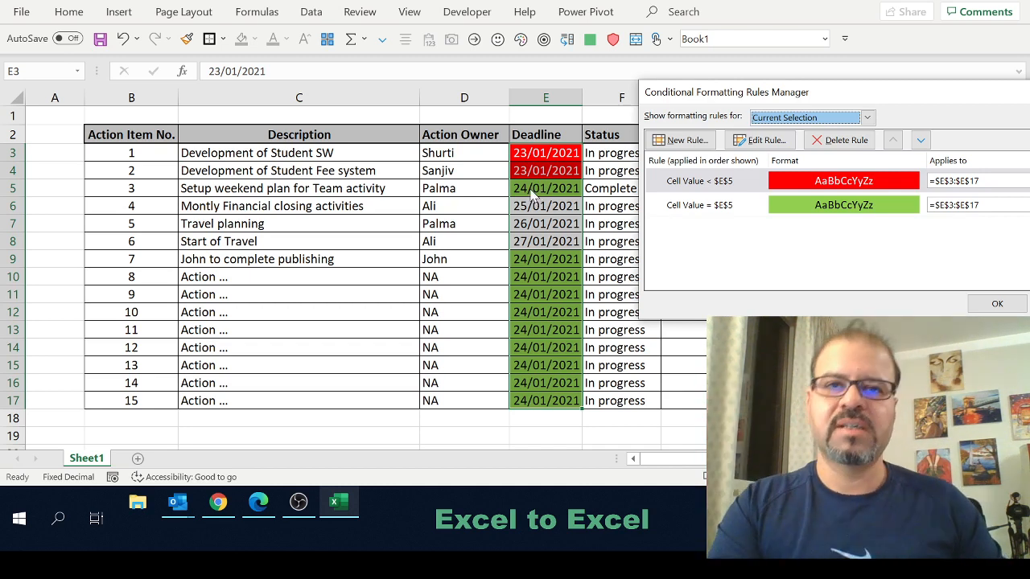
# Add a yellow-fill rule for dates greater than $E$5 and close the Rules Manager.
pyautogui.click(679, 139)
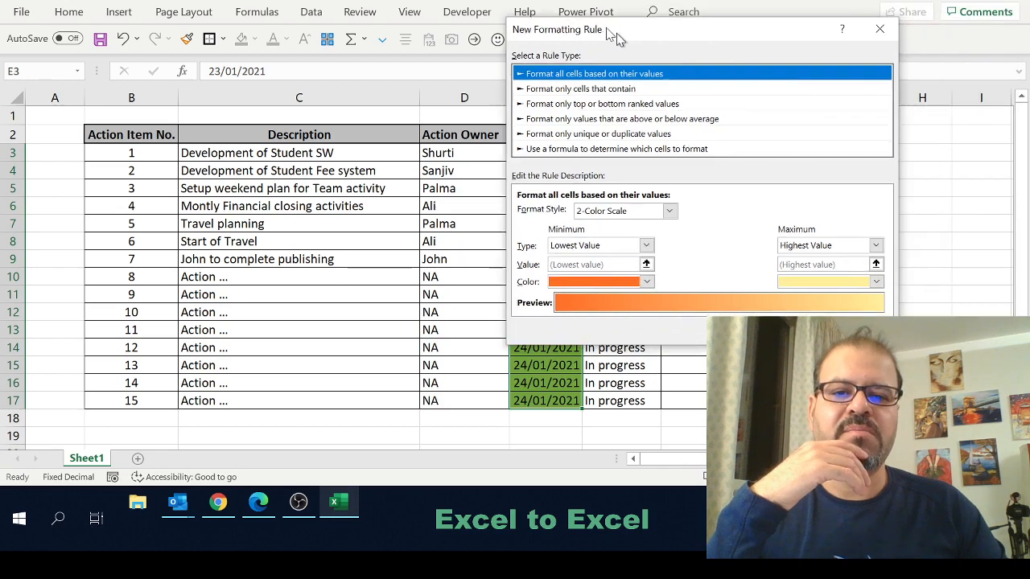
pyautogui.click(579, 74)
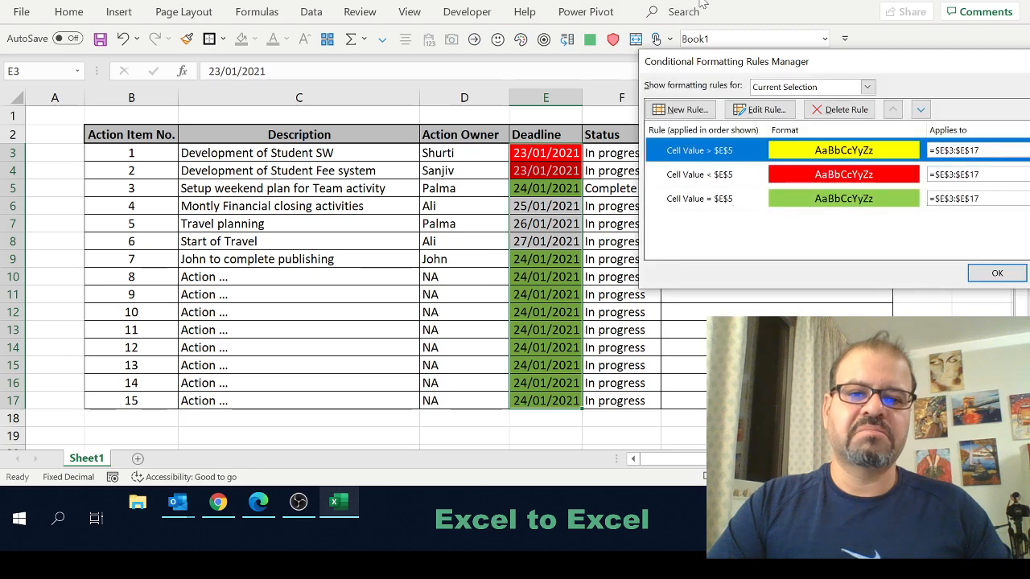
pyautogui.click(995, 272)
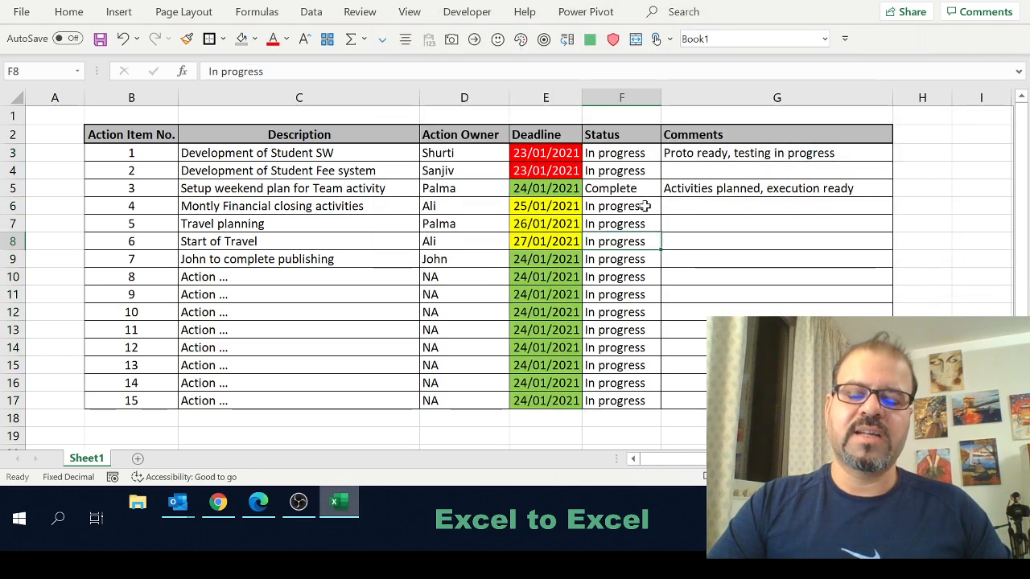